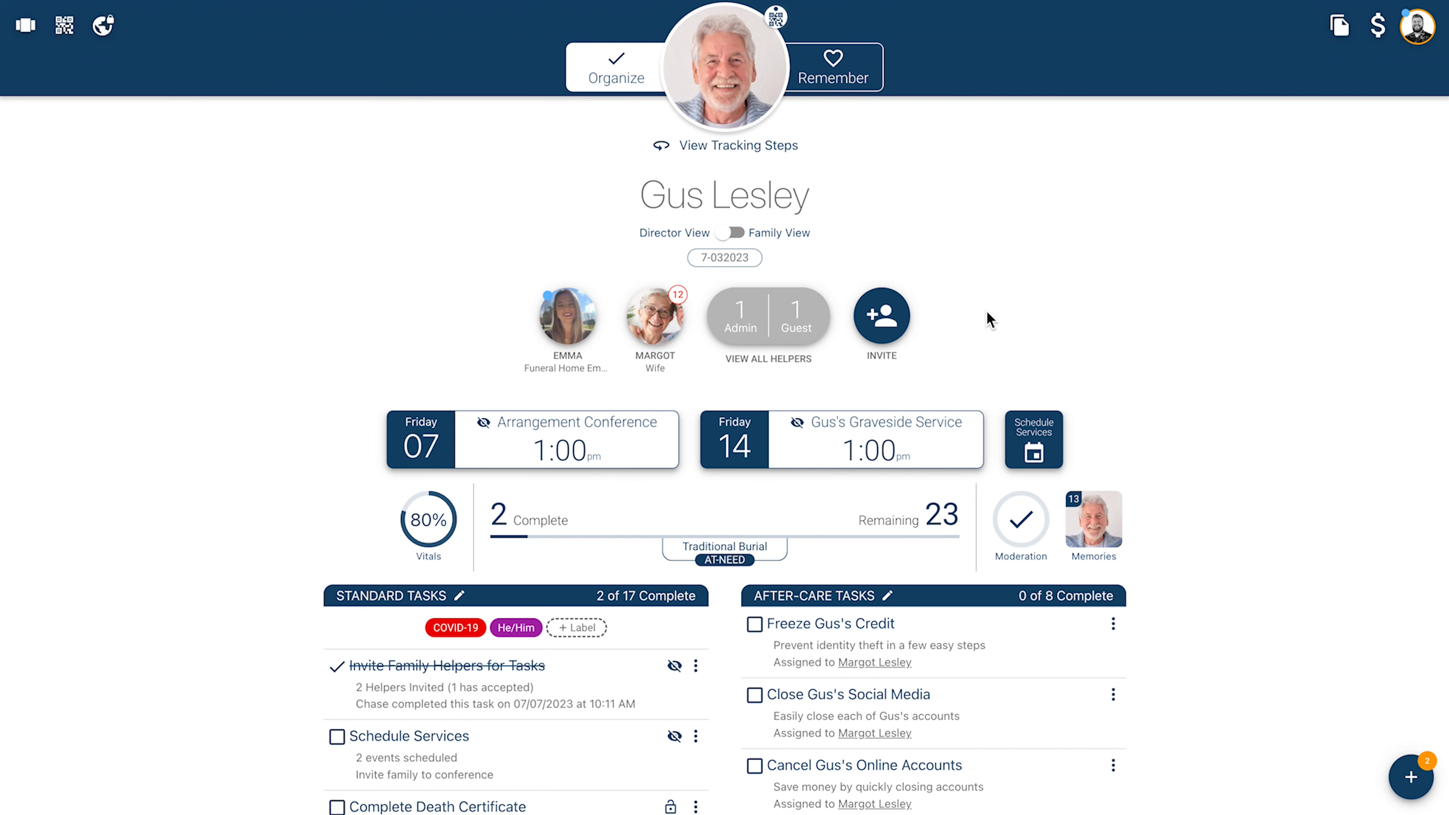
- Open Gus's Specify Service Details task and switch to choosing a new starting template
{"action": "scroll", "scroll_direction": "down", "scroll_amount": 3}
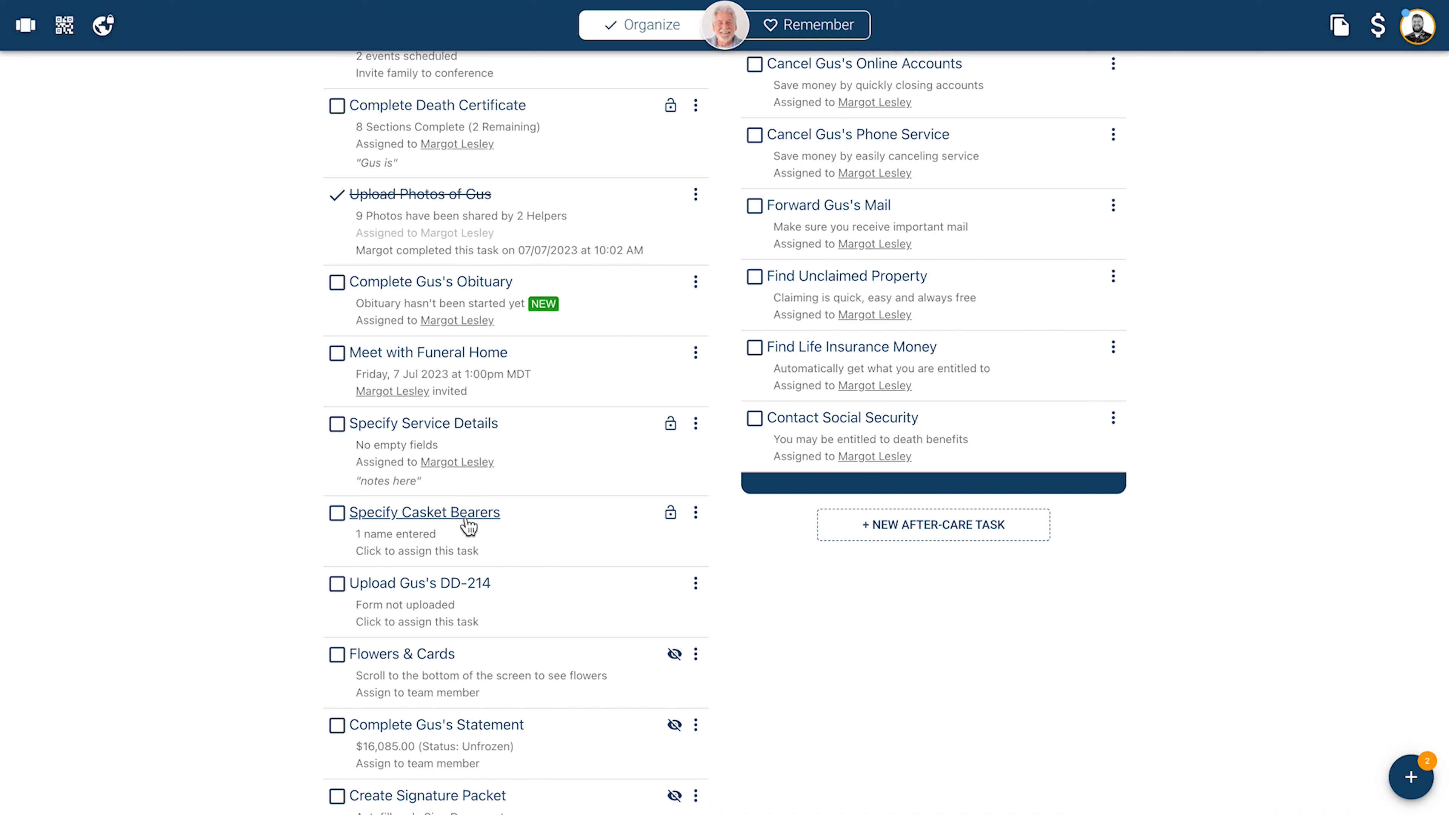
{"action": "mouse_move", "coordinate": [452, 436]}
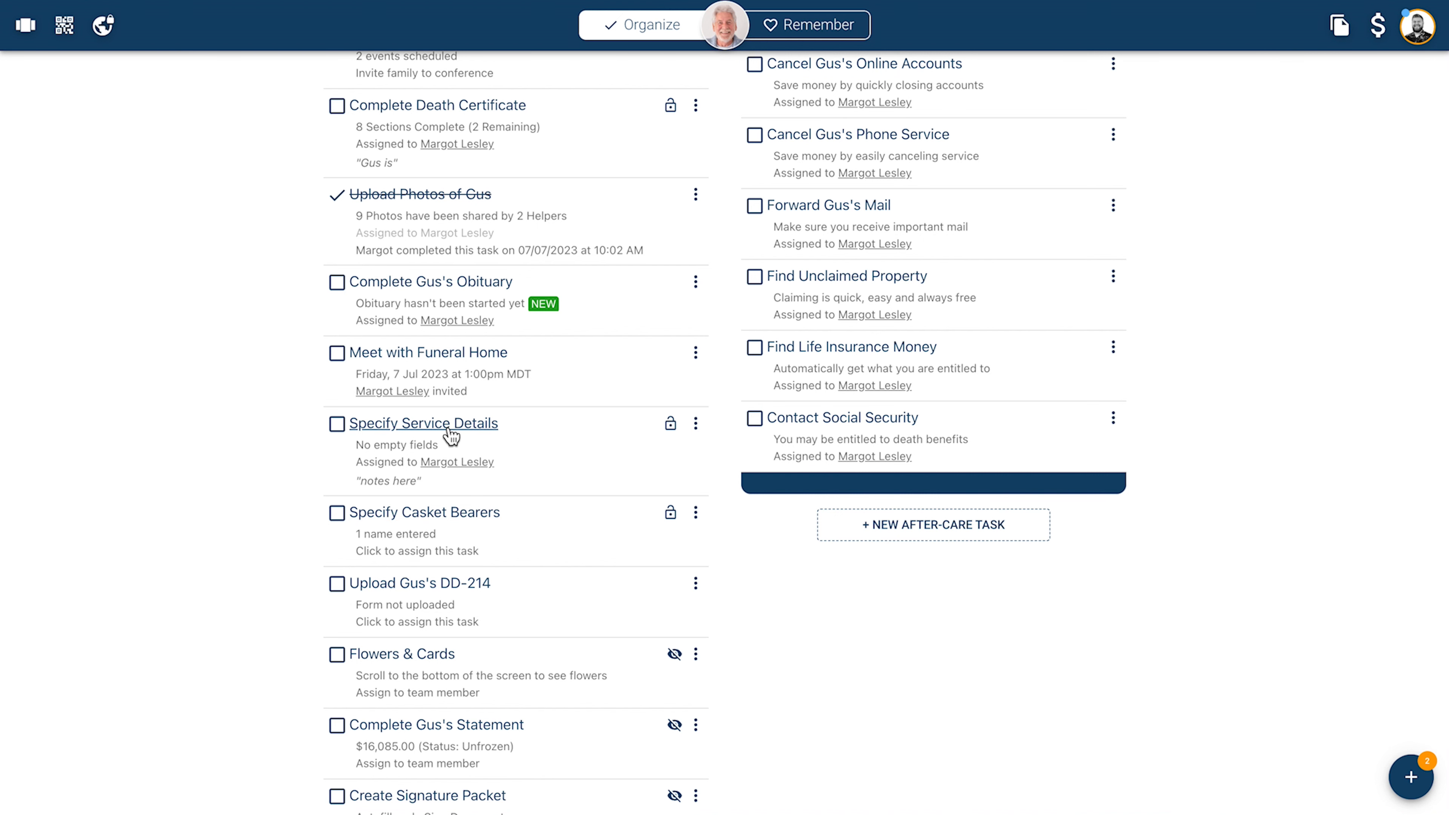
{"action": "left_click", "coordinate": [421, 423]}
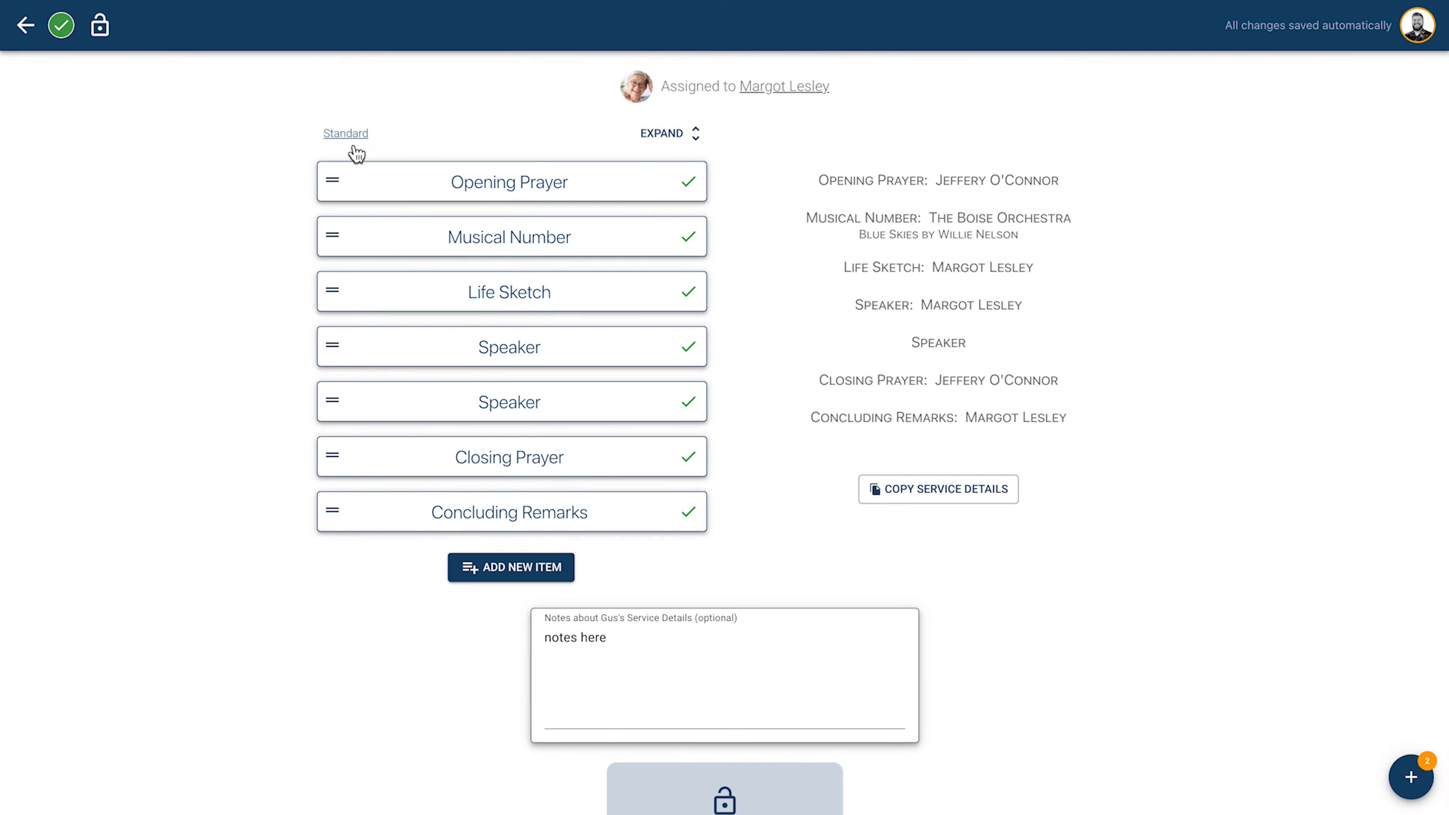
{"action": "left_click", "coordinate": [345, 133]}
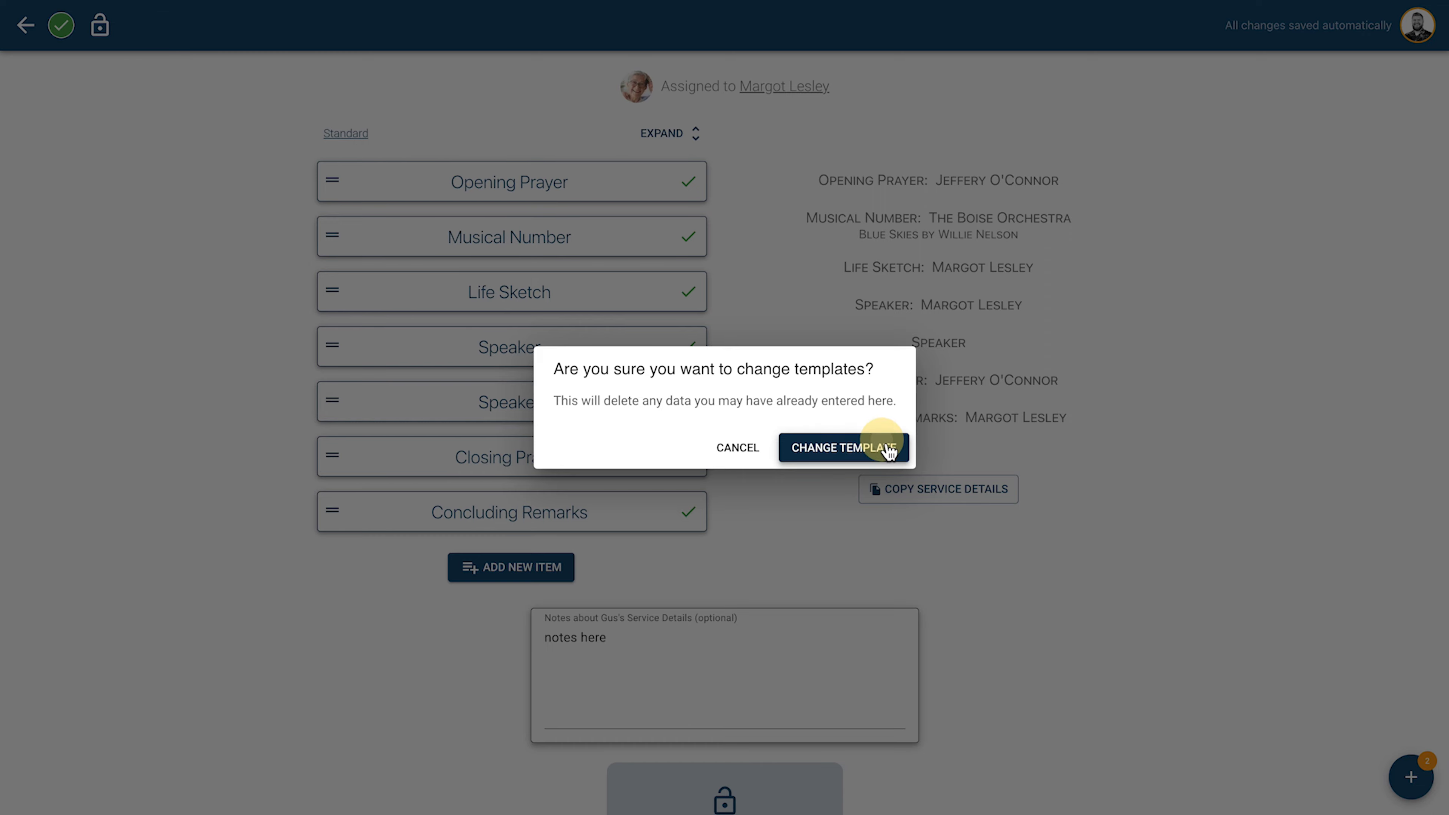
{"action": "left_click", "coordinate": [843, 448]}
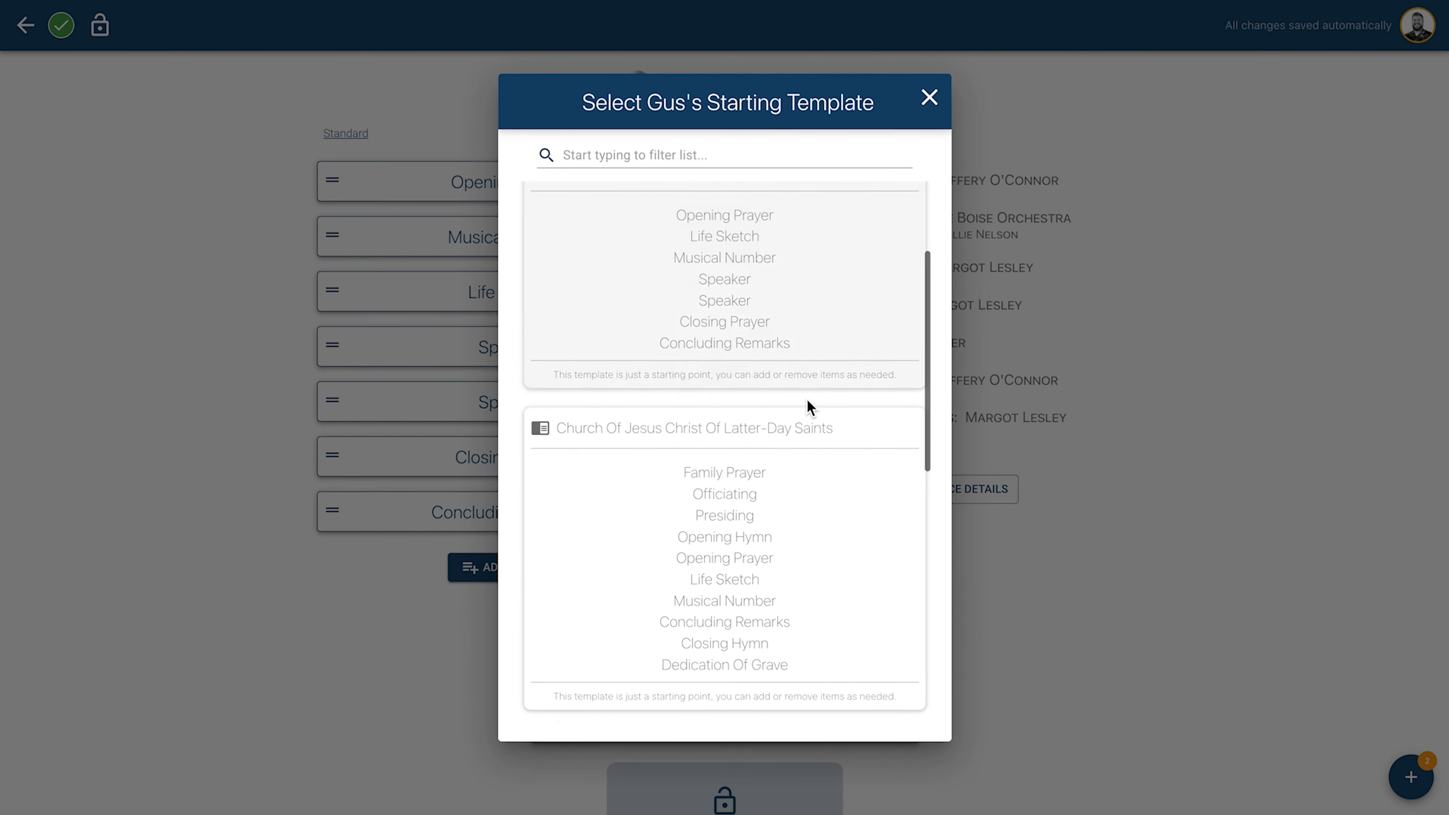
{"action": "scroll", "scroll_direction": "up", "scroll_amount": 3}
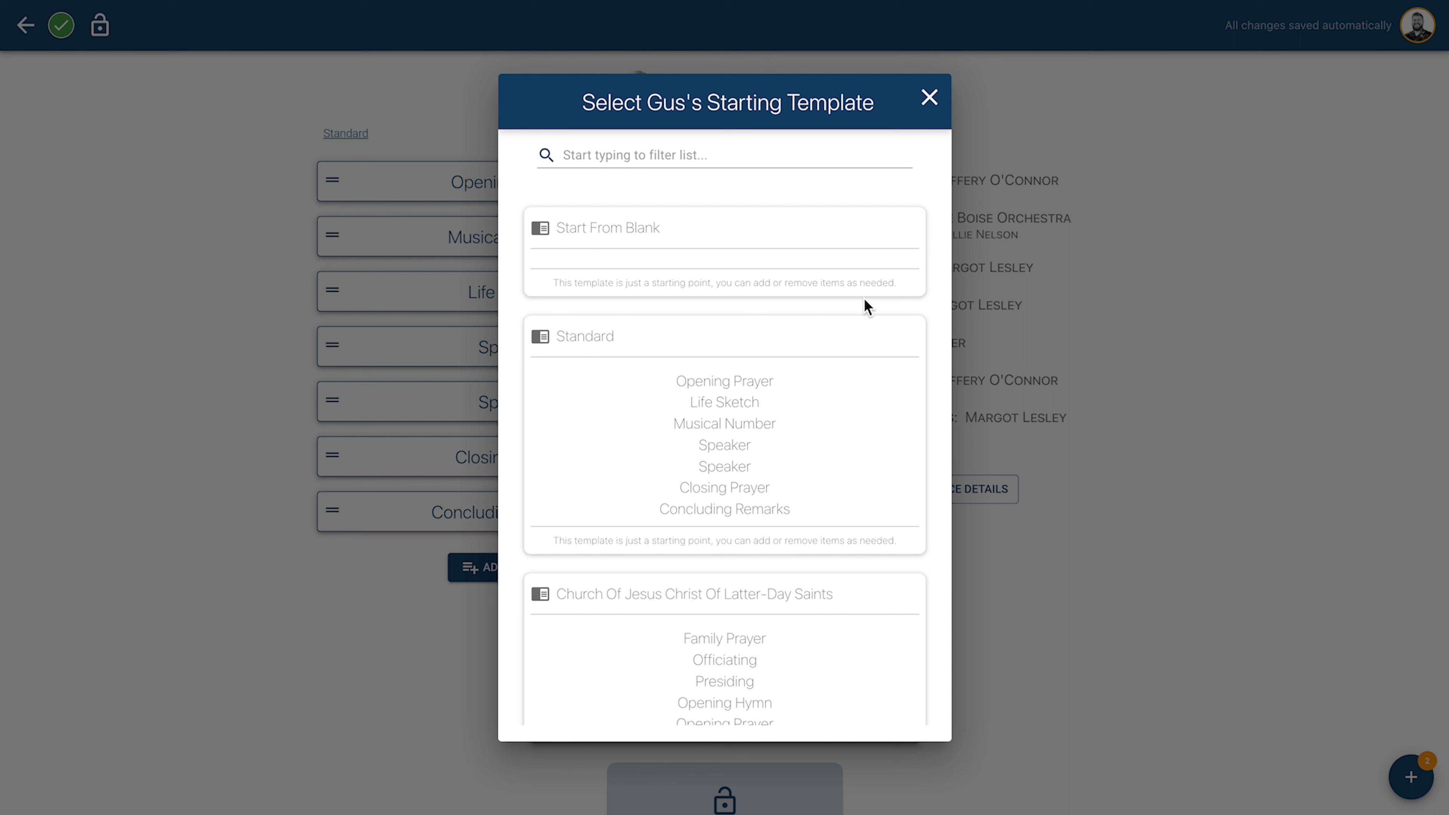
{"action": "mouse_move", "coordinate": [798, 296]}
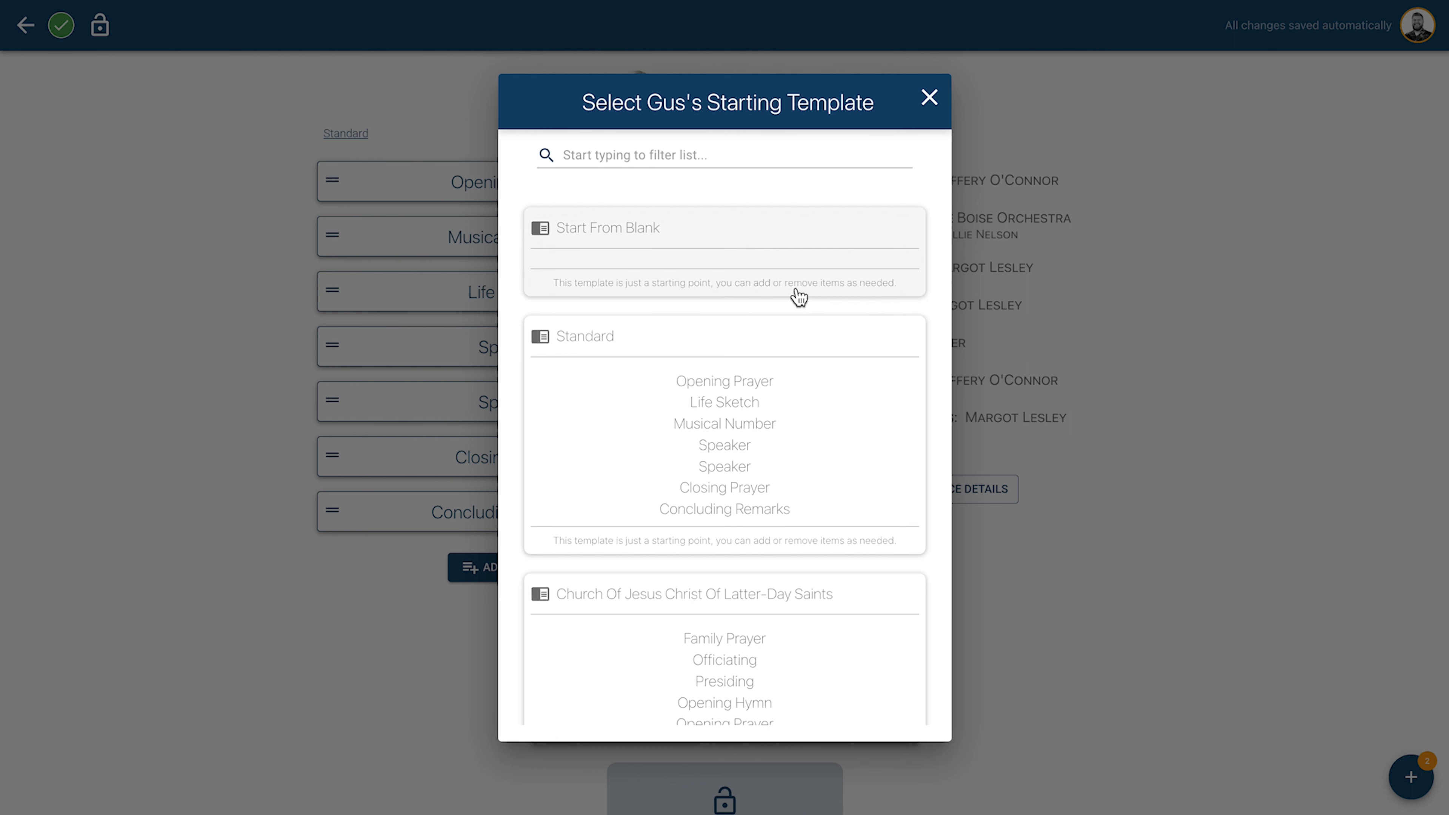
{"action": "mouse_move", "coordinate": [772, 314]}
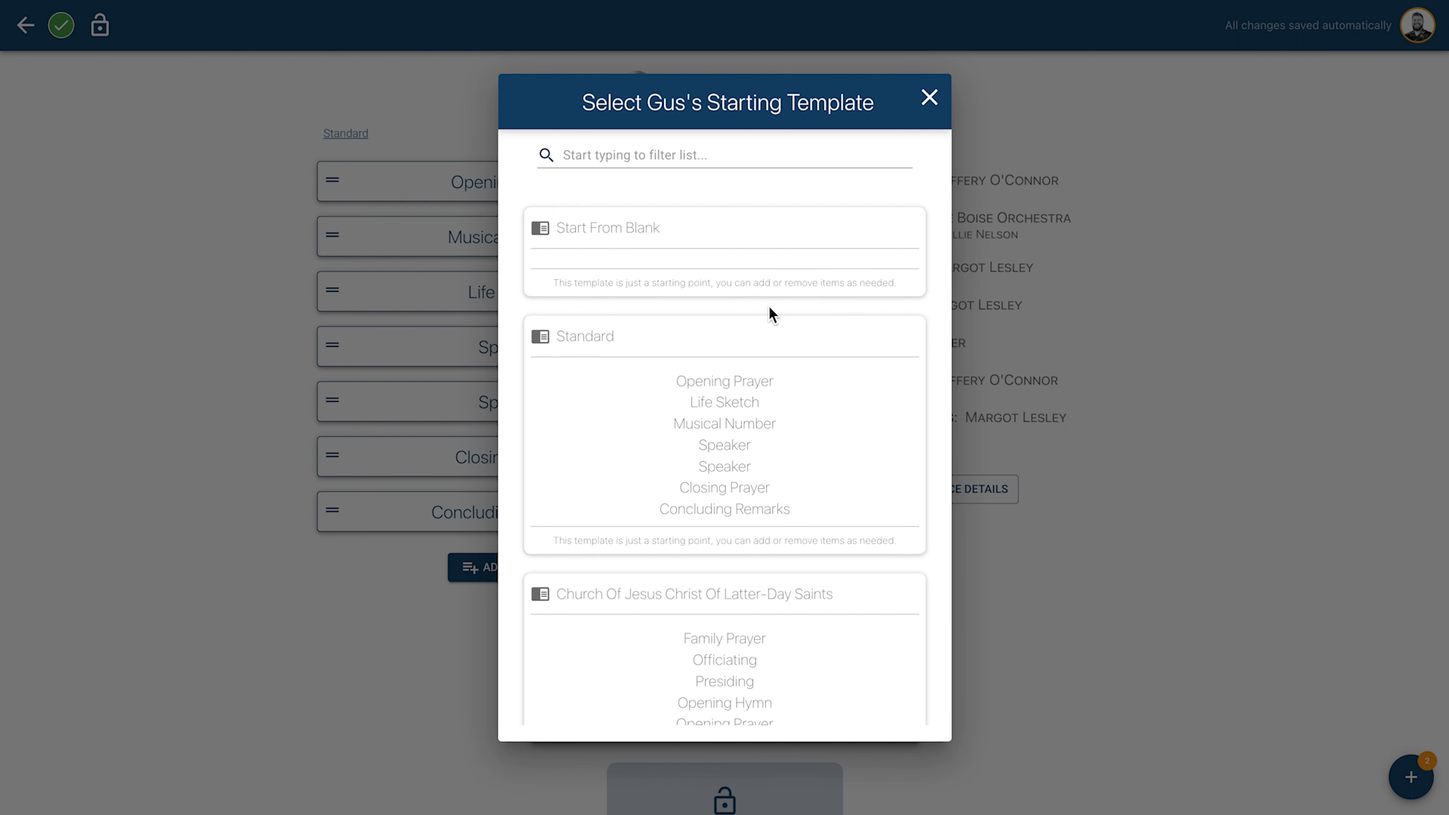
{"action": "mouse_move", "coordinate": [930, 98]}
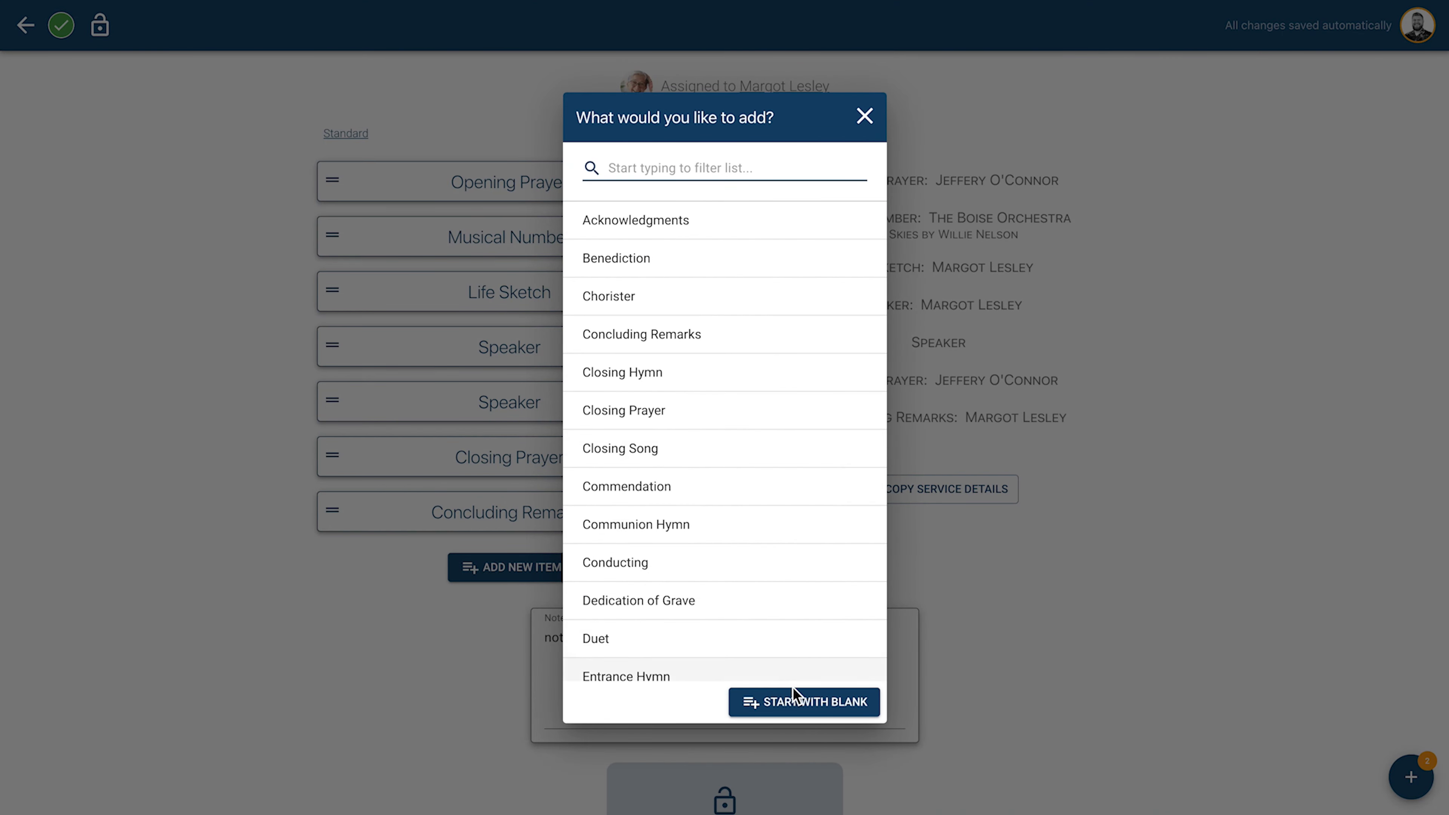
- Add a blank item to the program, dismiss the add-item list, and expand Musical Number
{"action": "left_click", "coordinate": [803, 701]}
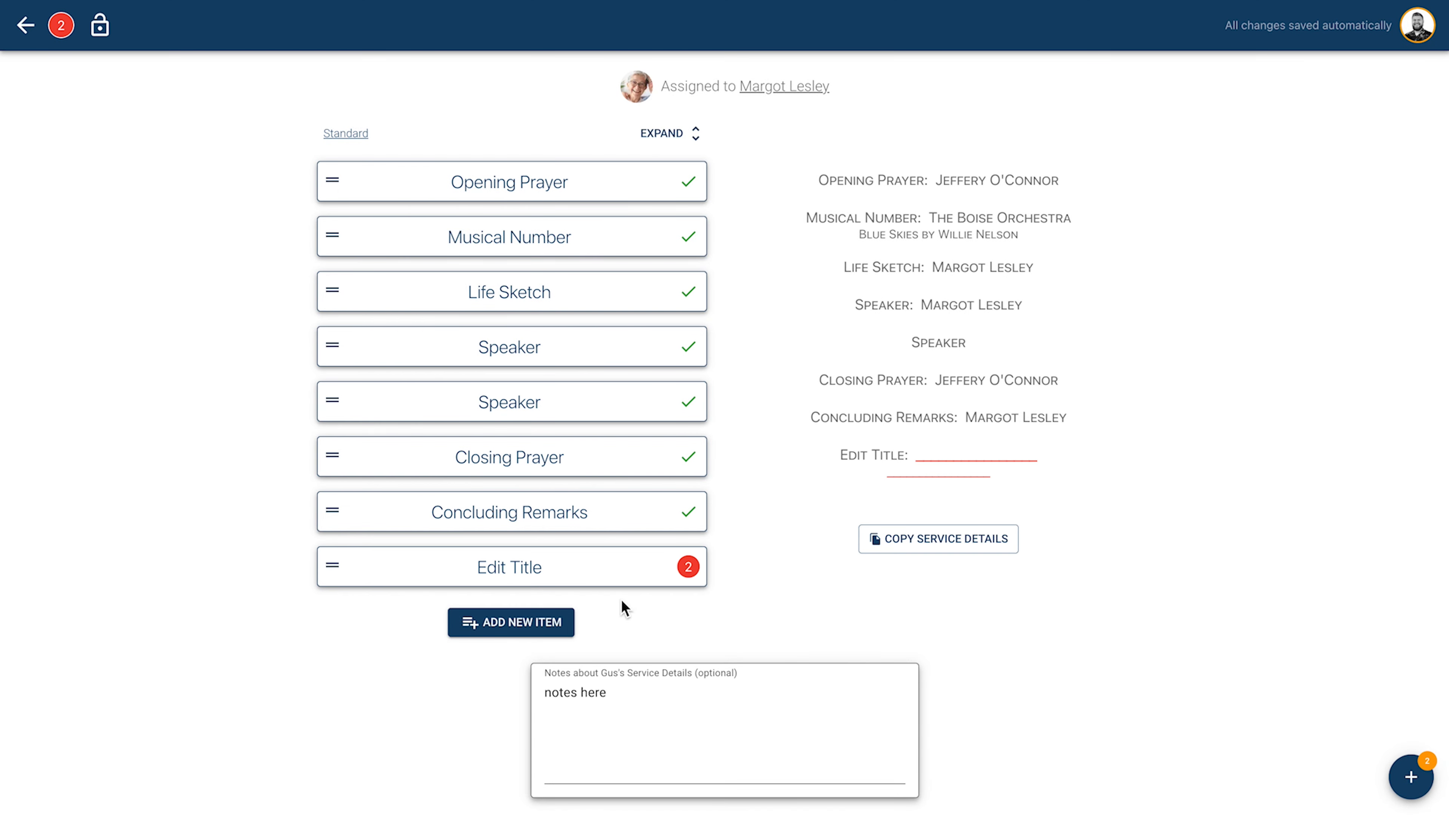
{"action": "mouse_move", "coordinate": [609, 576]}
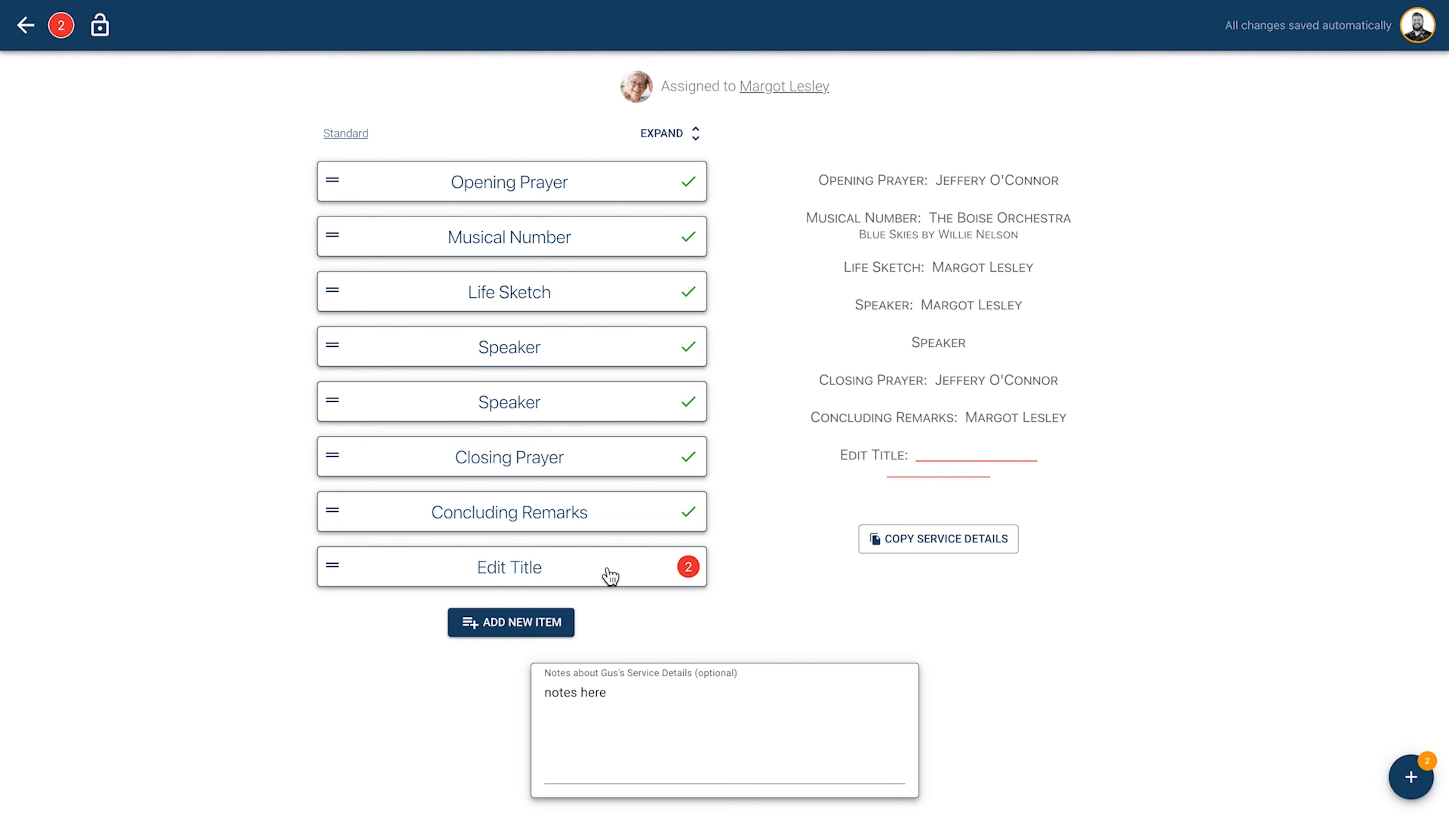
{"action": "mouse_move", "coordinate": [550, 598]}
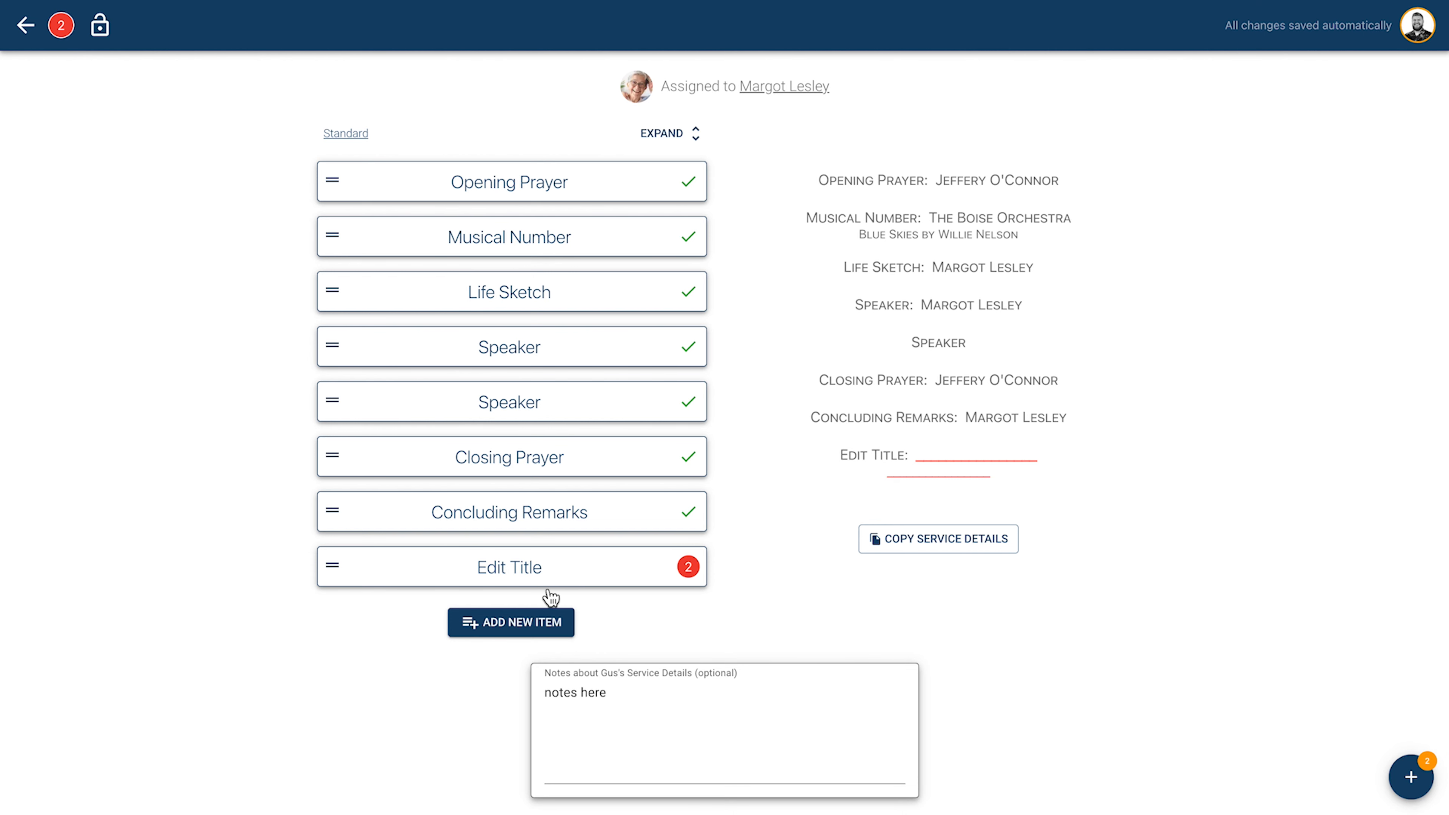
{"action": "left_click", "coordinate": [510, 622]}
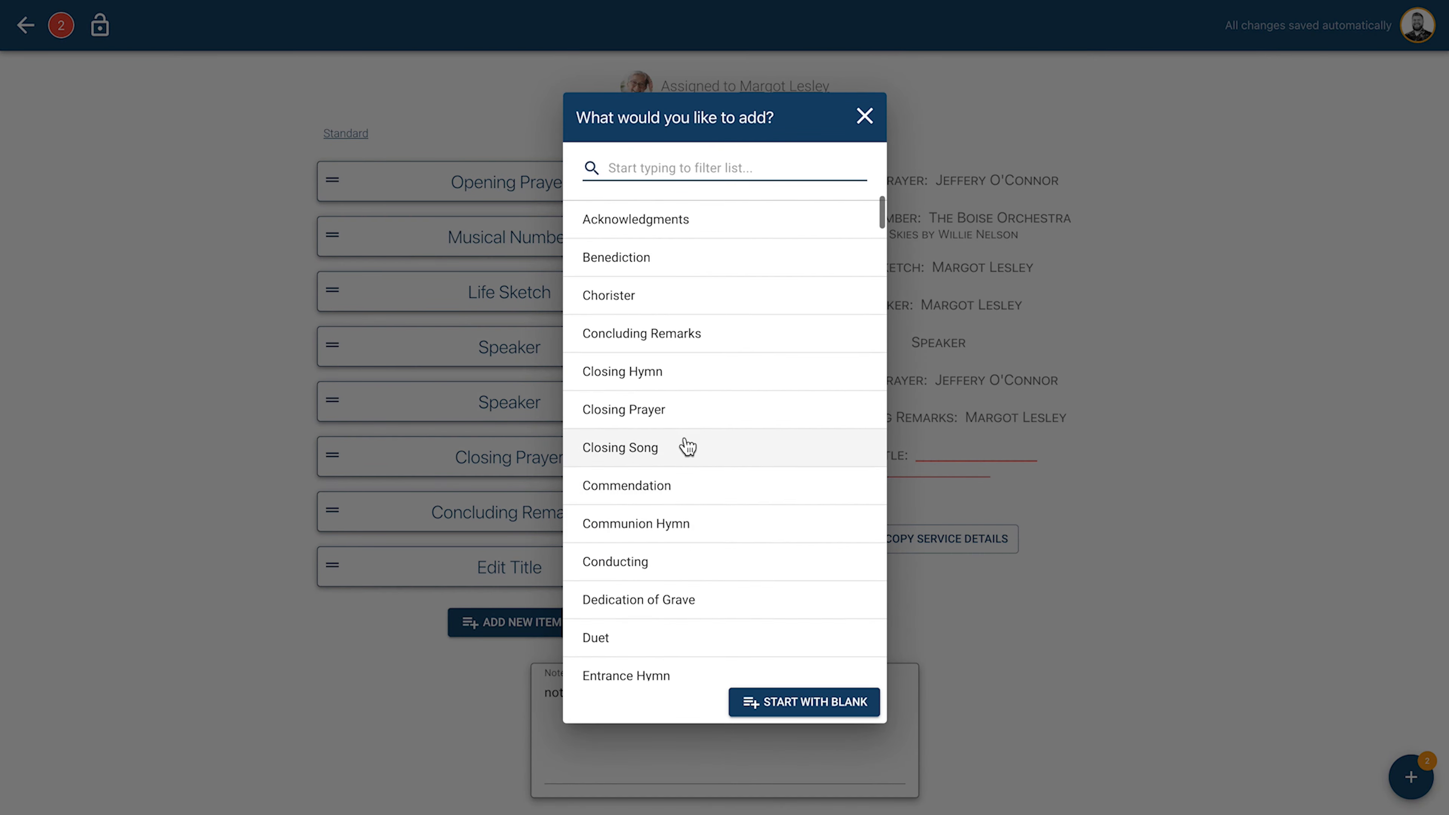
{"action": "scroll", "scroll_direction": "down", "scroll_amount": 3}
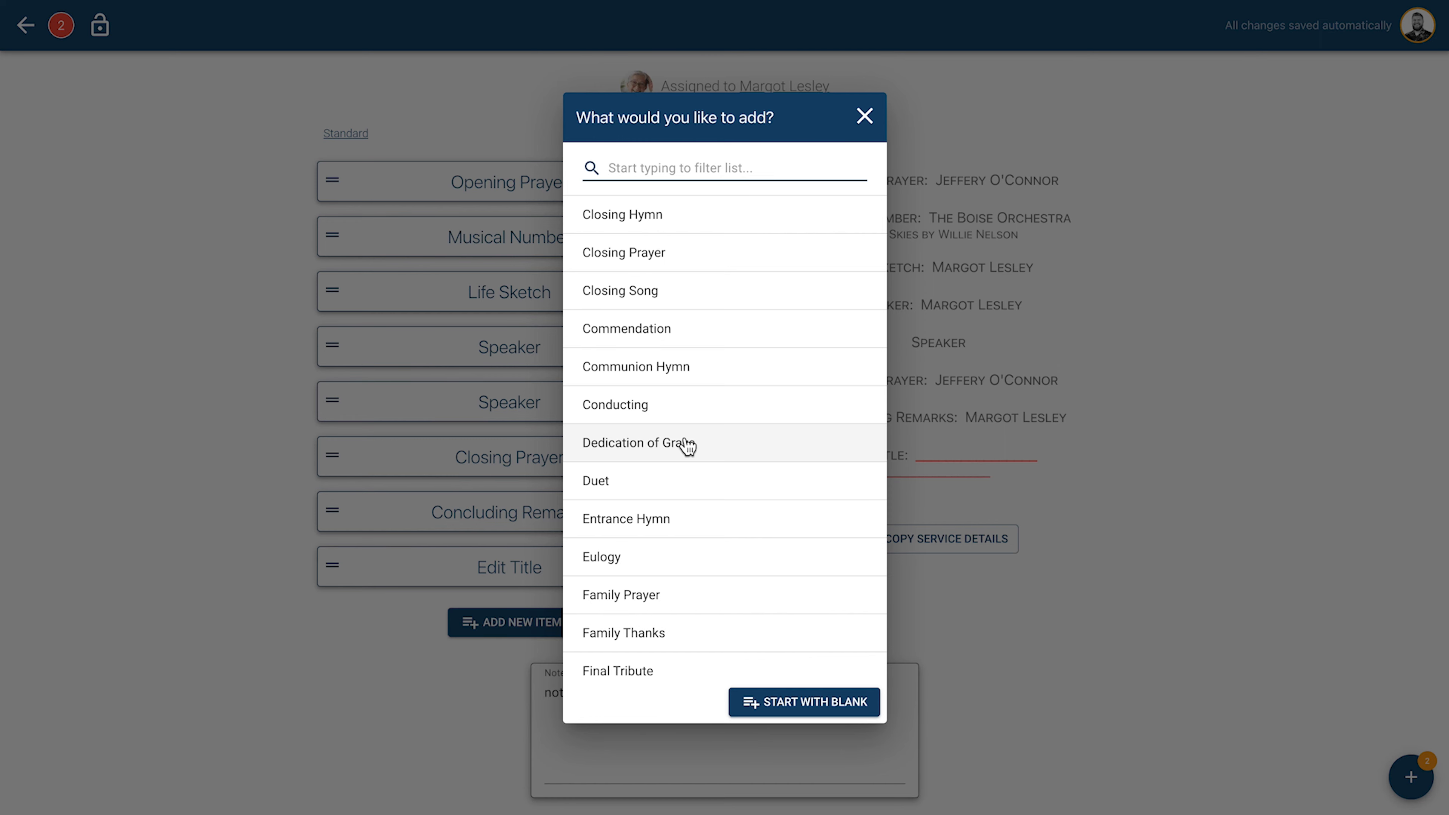
{"action": "left_click", "coordinate": [864, 116]}
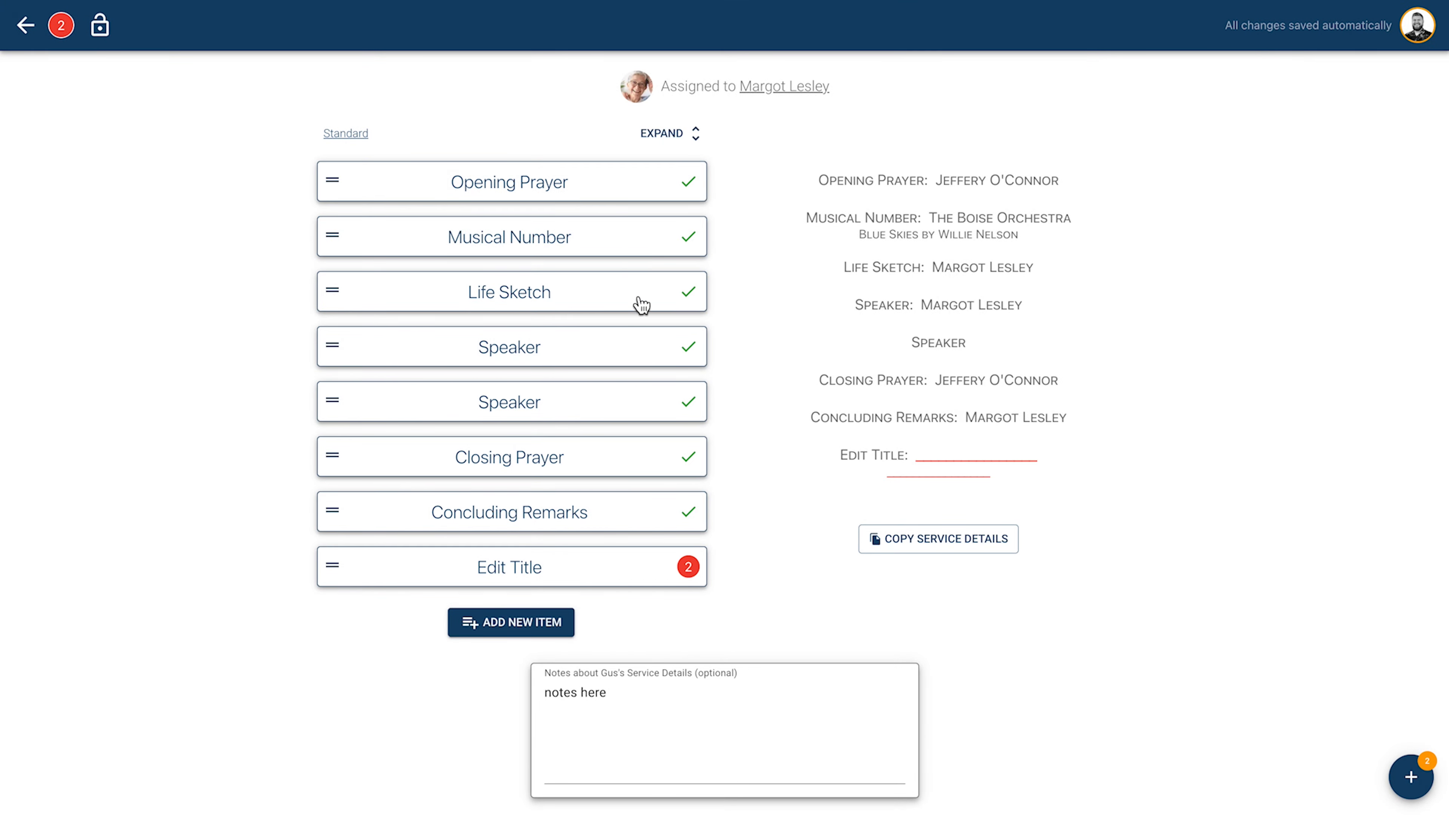
{"action": "left_click", "coordinate": [508, 236]}
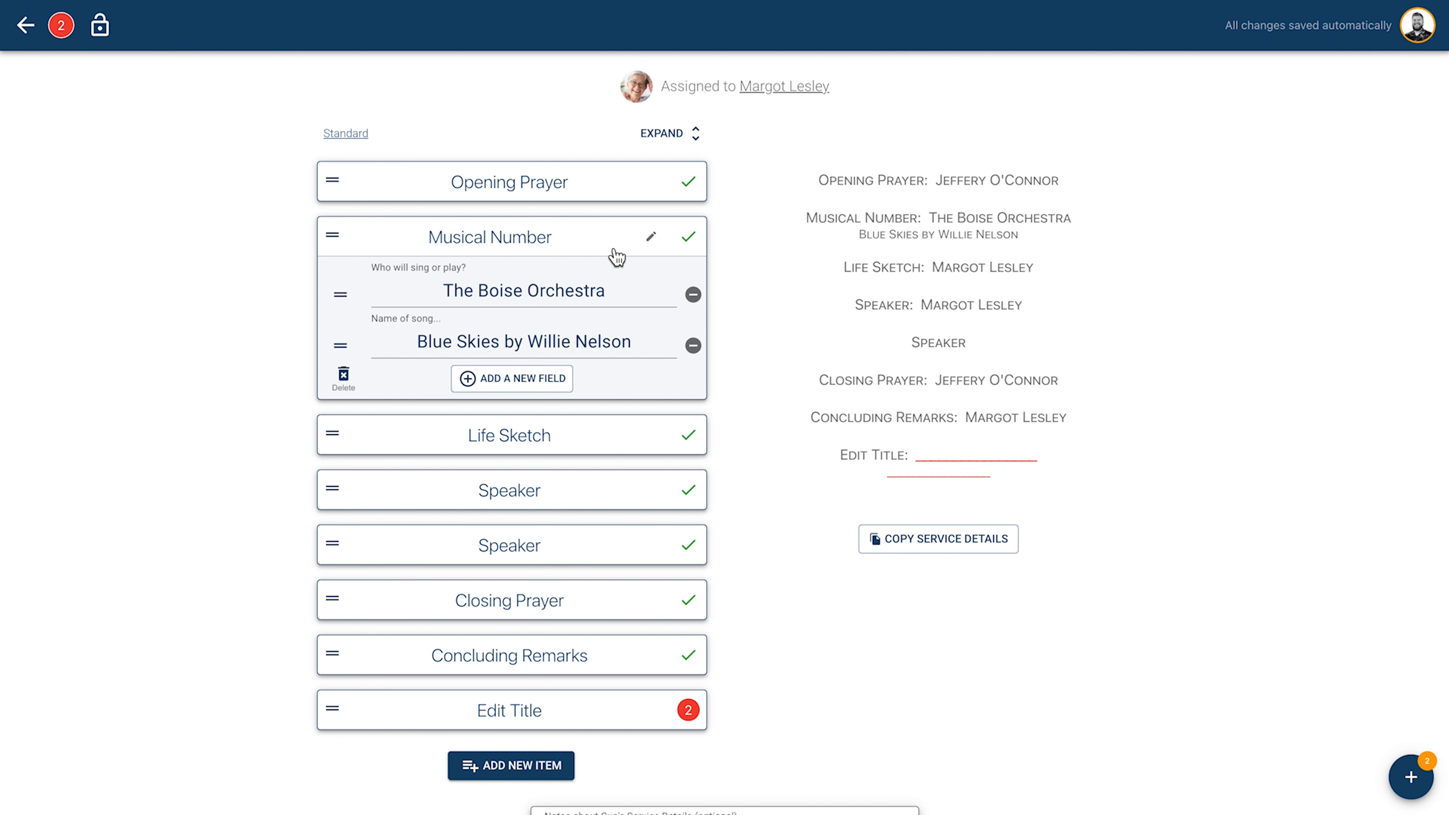
- Lock Gus's service details and confirm so they become read-only
{"action": "scroll", "scroll_direction": "down", "scroll_amount": 3}
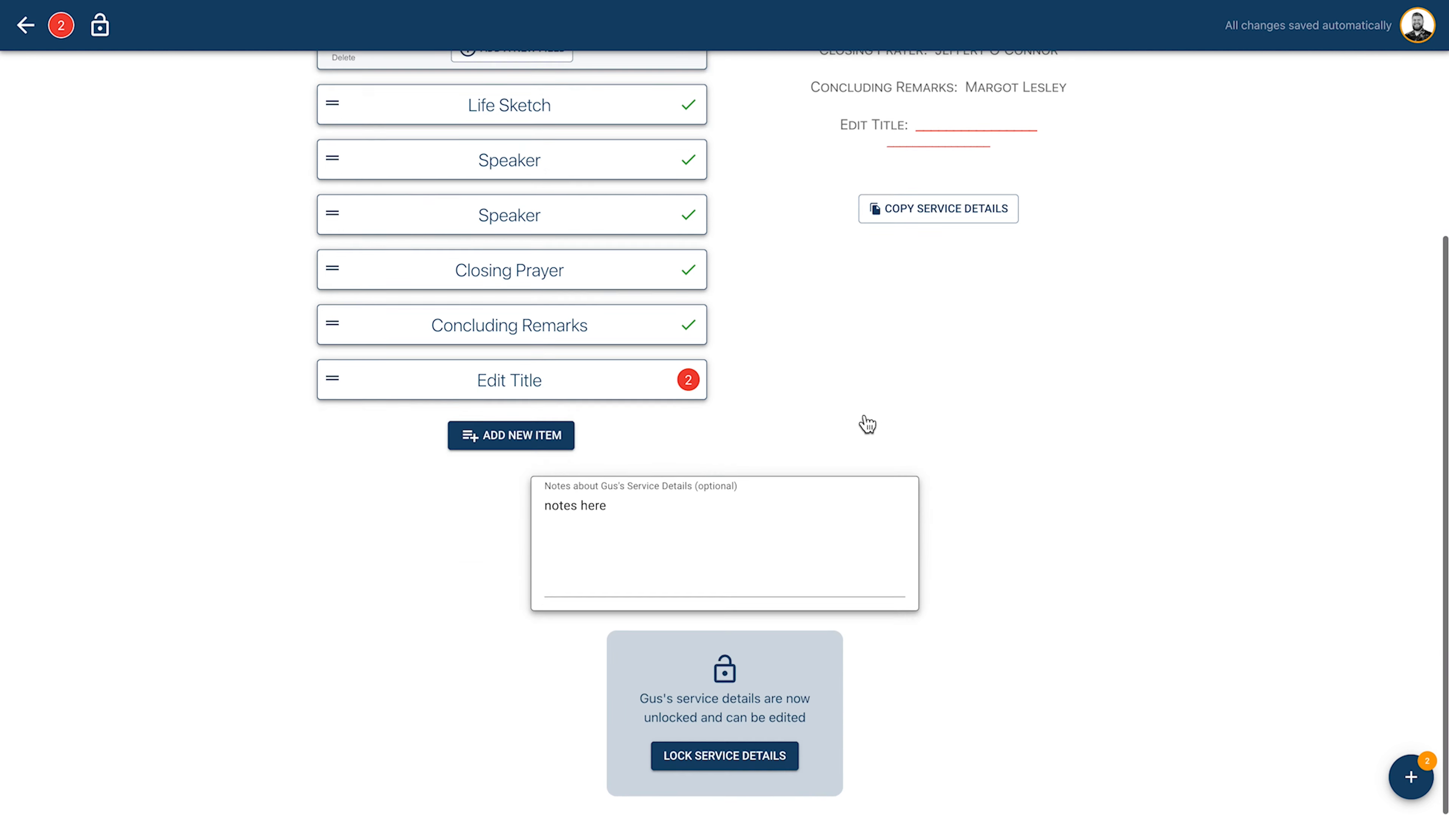
{"action": "mouse_move", "coordinate": [865, 421]}
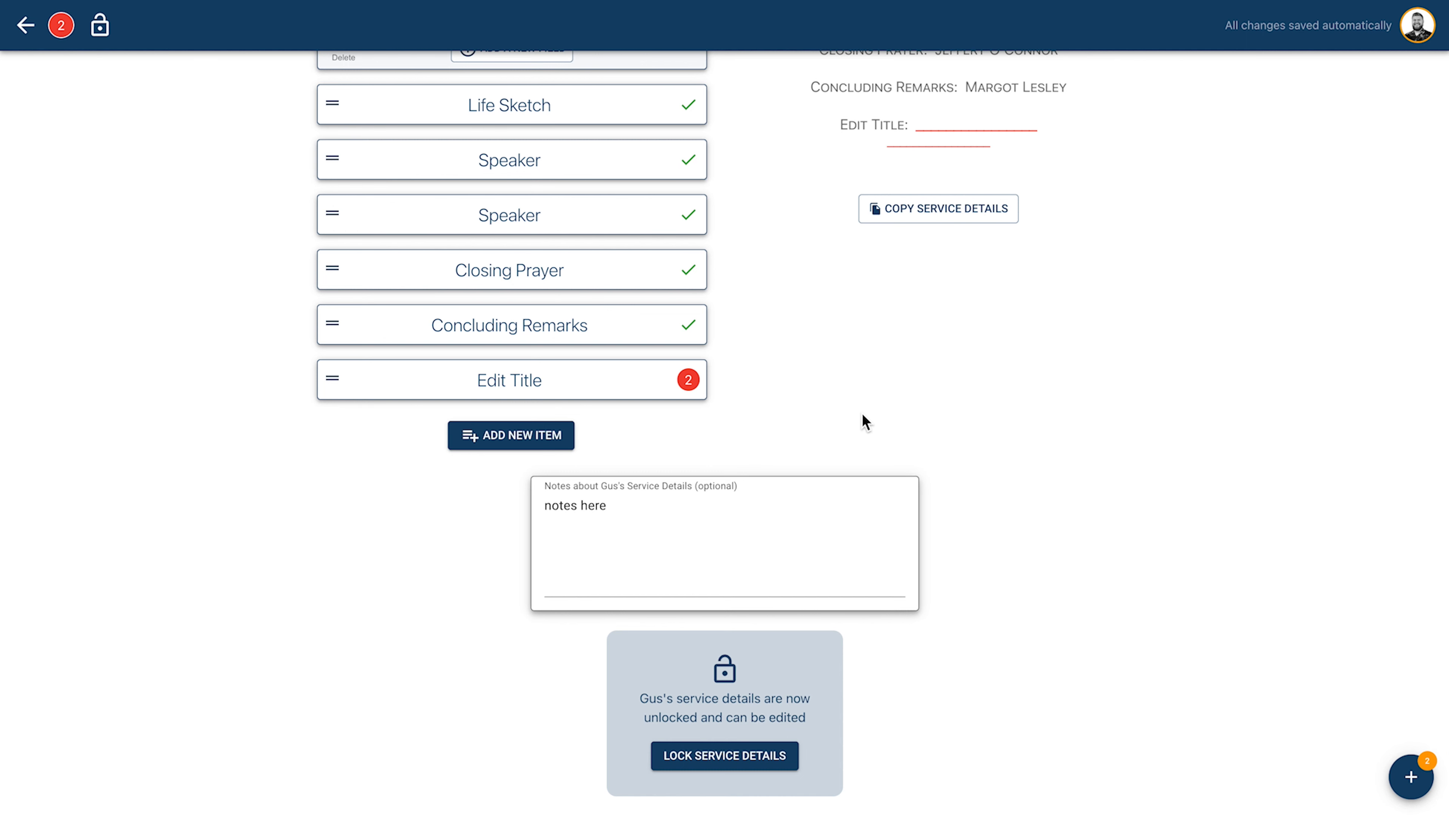
{"action": "mouse_move", "coordinate": [725, 756]}
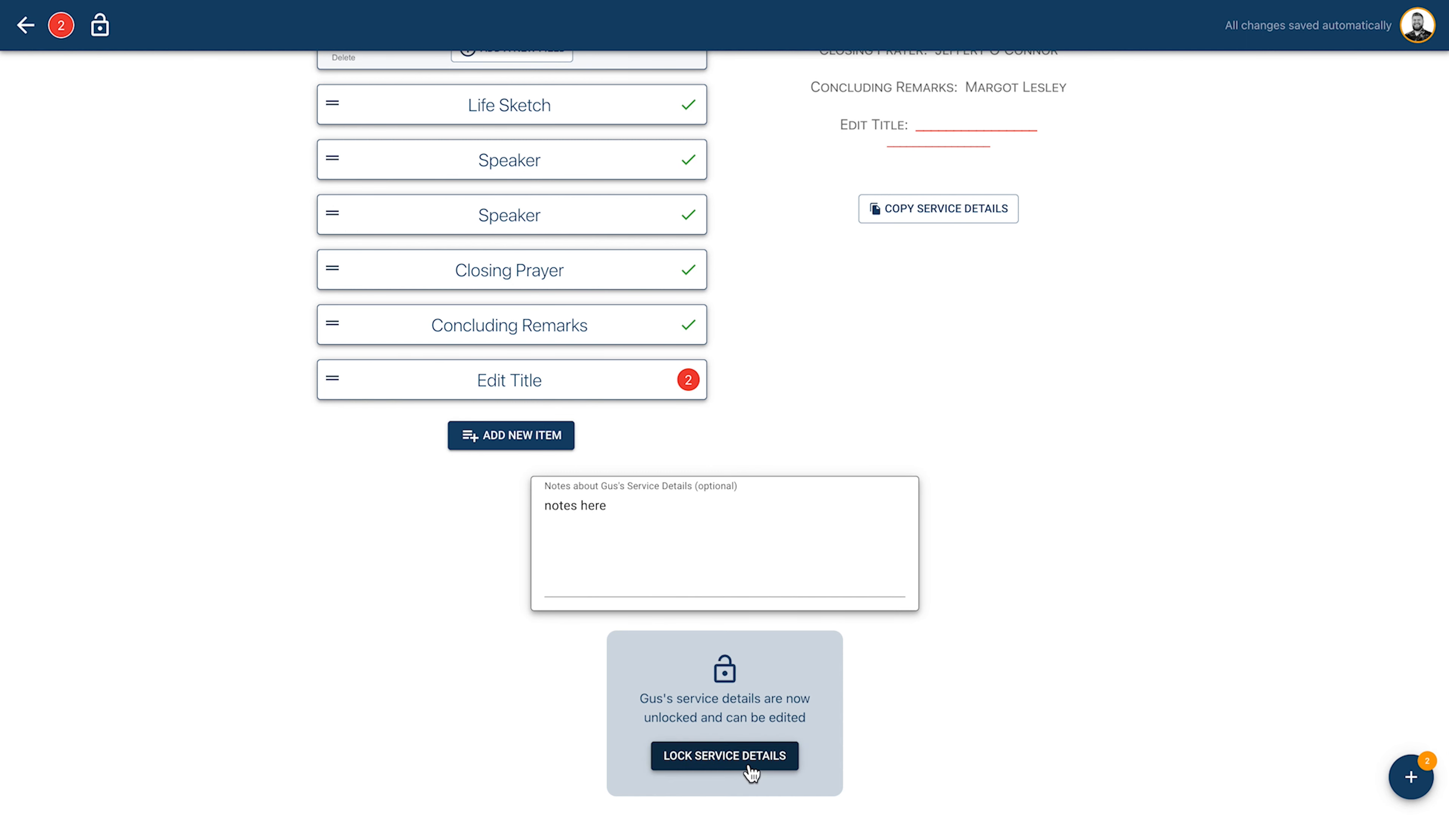
{"action": "left_click", "coordinate": [725, 756]}
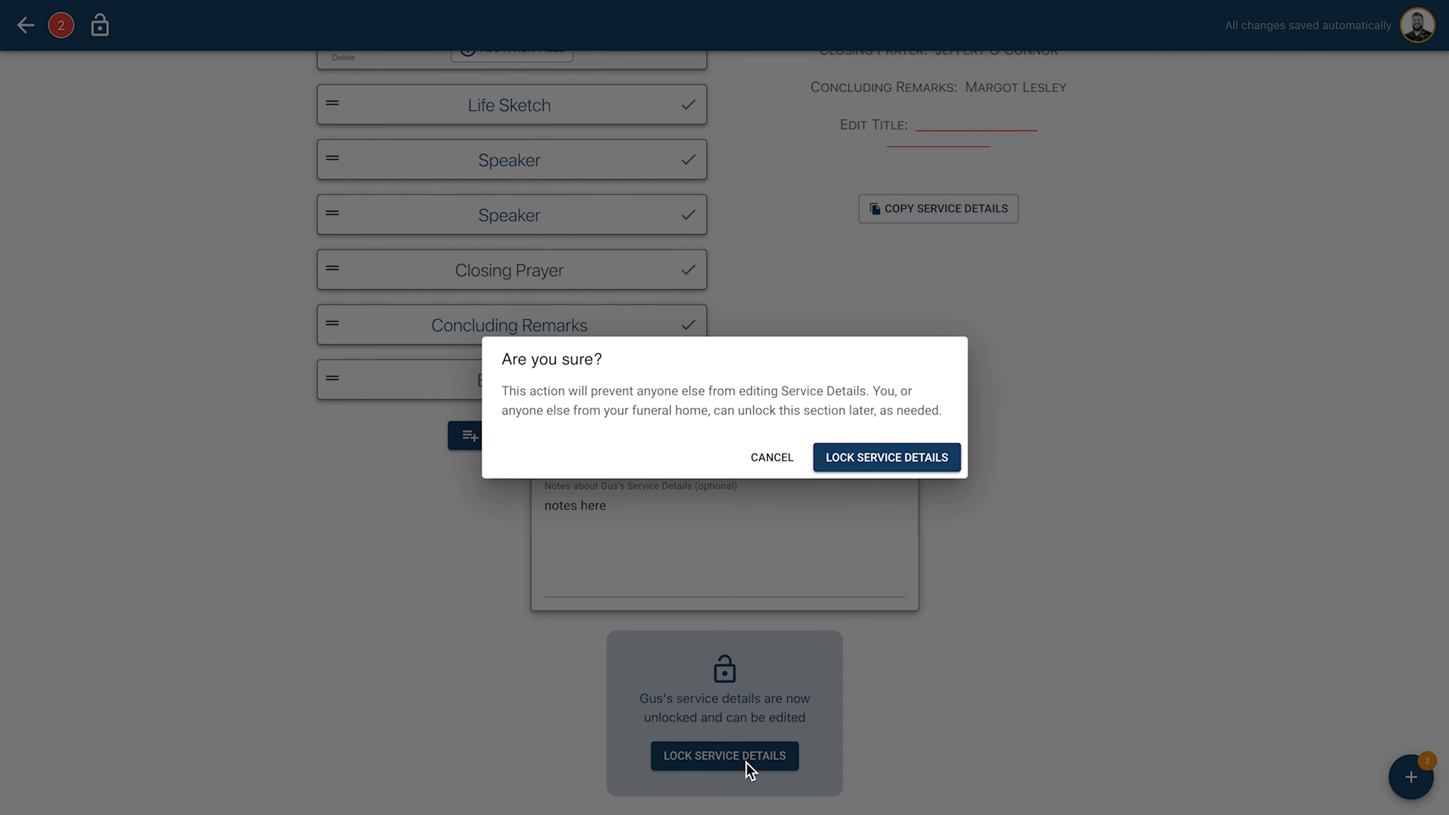
{"action": "mouse_move", "coordinate": [744, 543]}
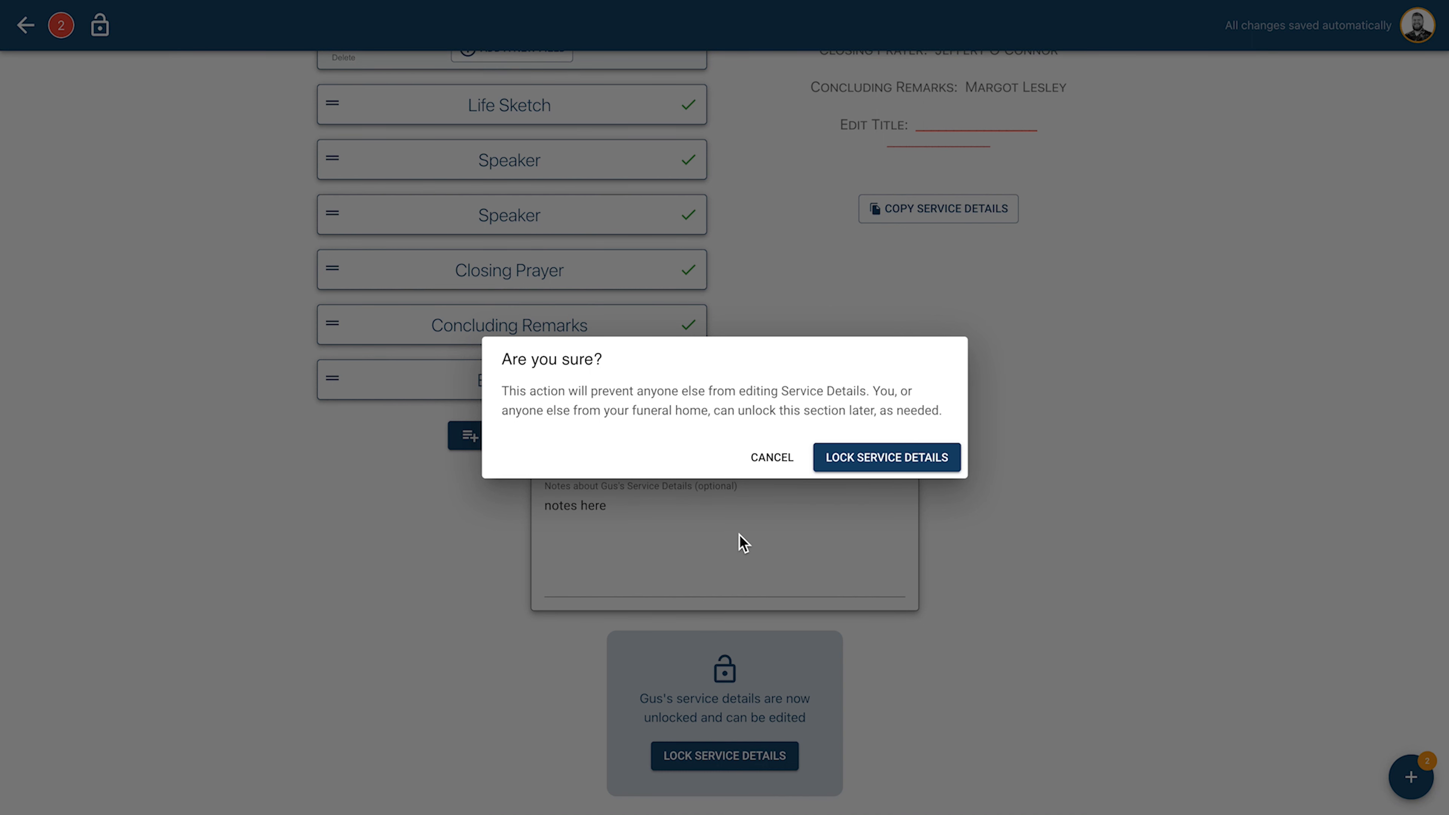
{"action": "left_click", "coordinate": [885, 456]}
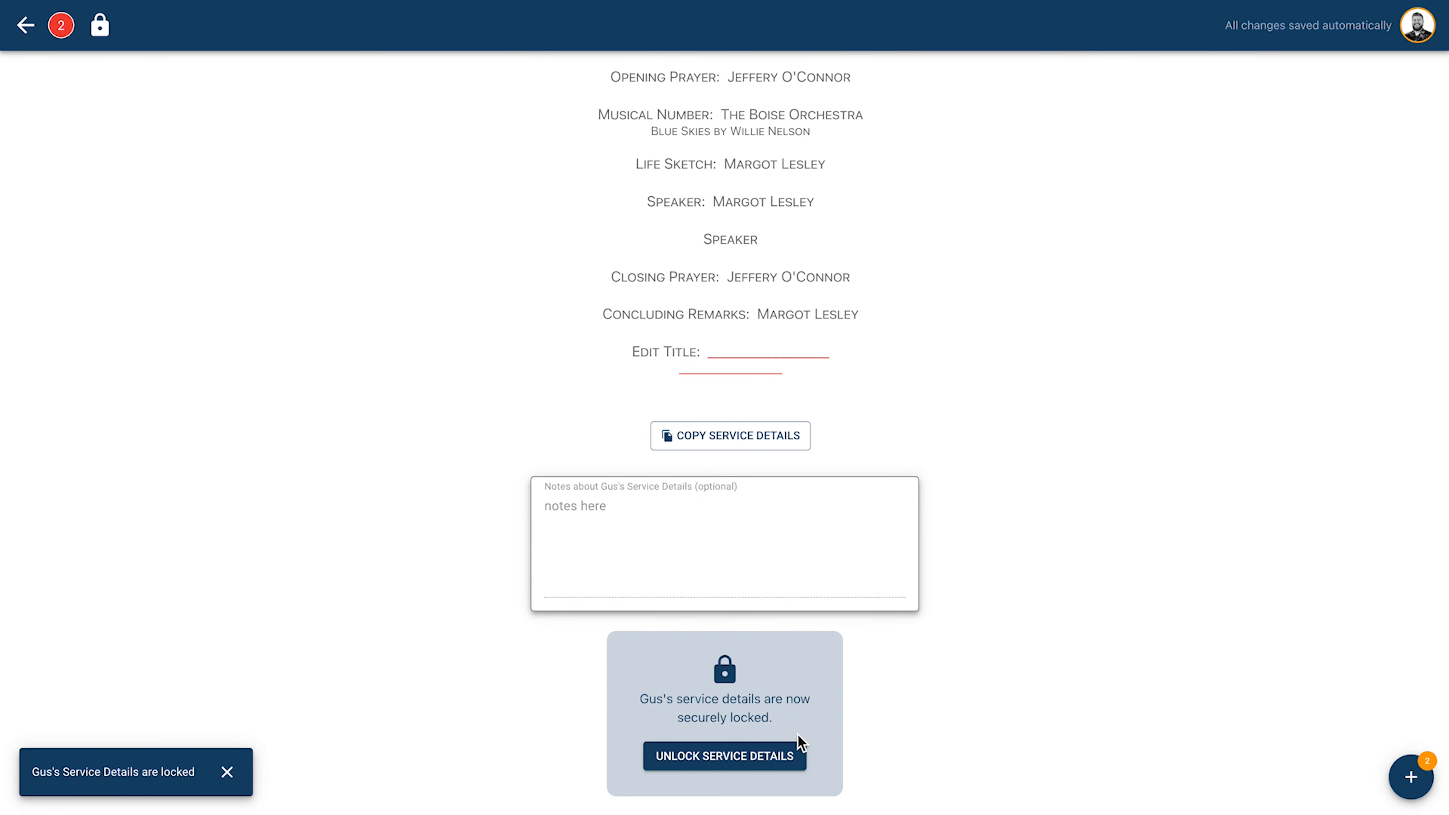
- Unlock the service details, then cancel out of re-locking them
{"action": "left_click", "coordinate": [724, 756]}
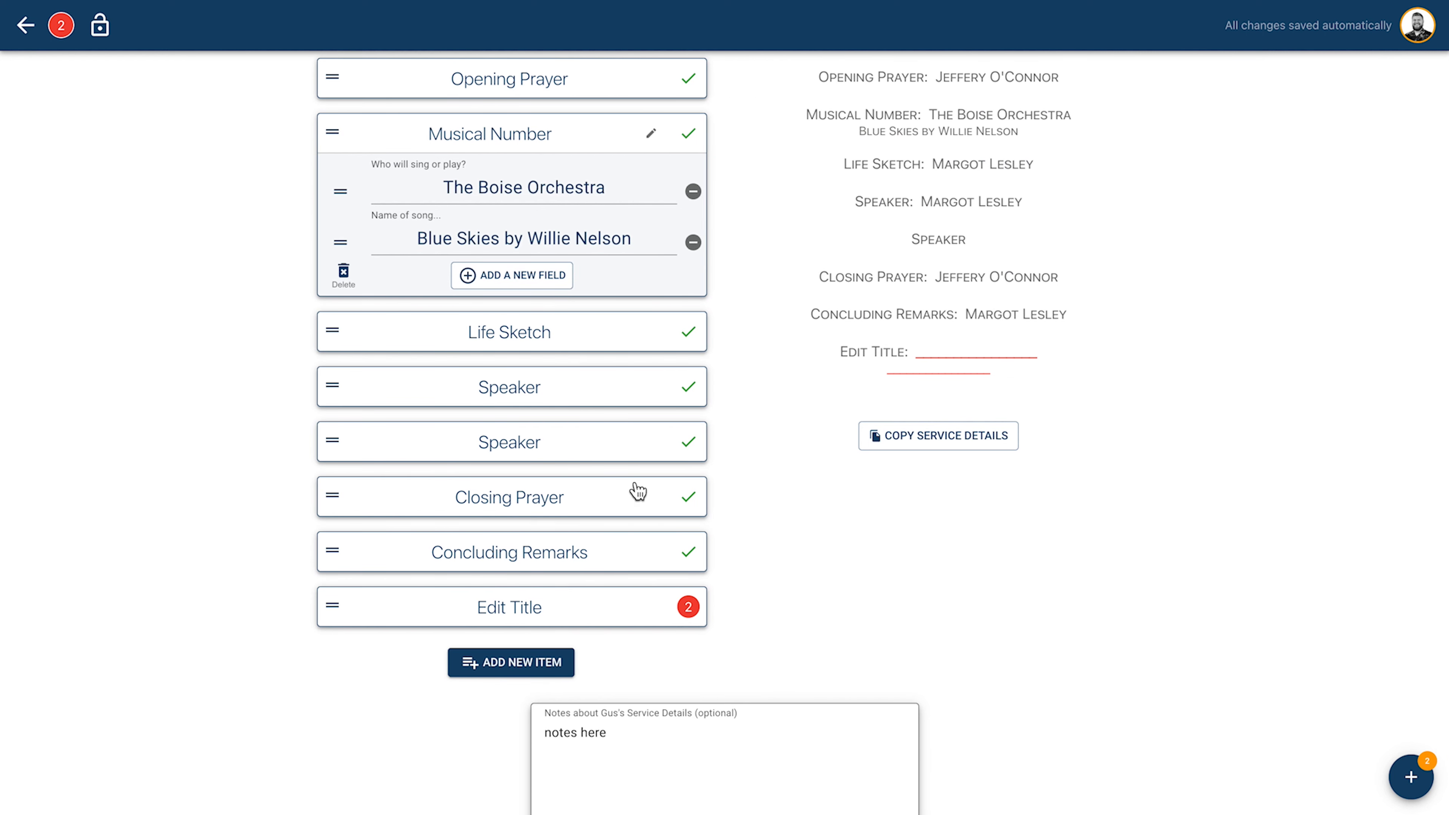
{"action": "mouse_move", "coordinate": [98, 24]}
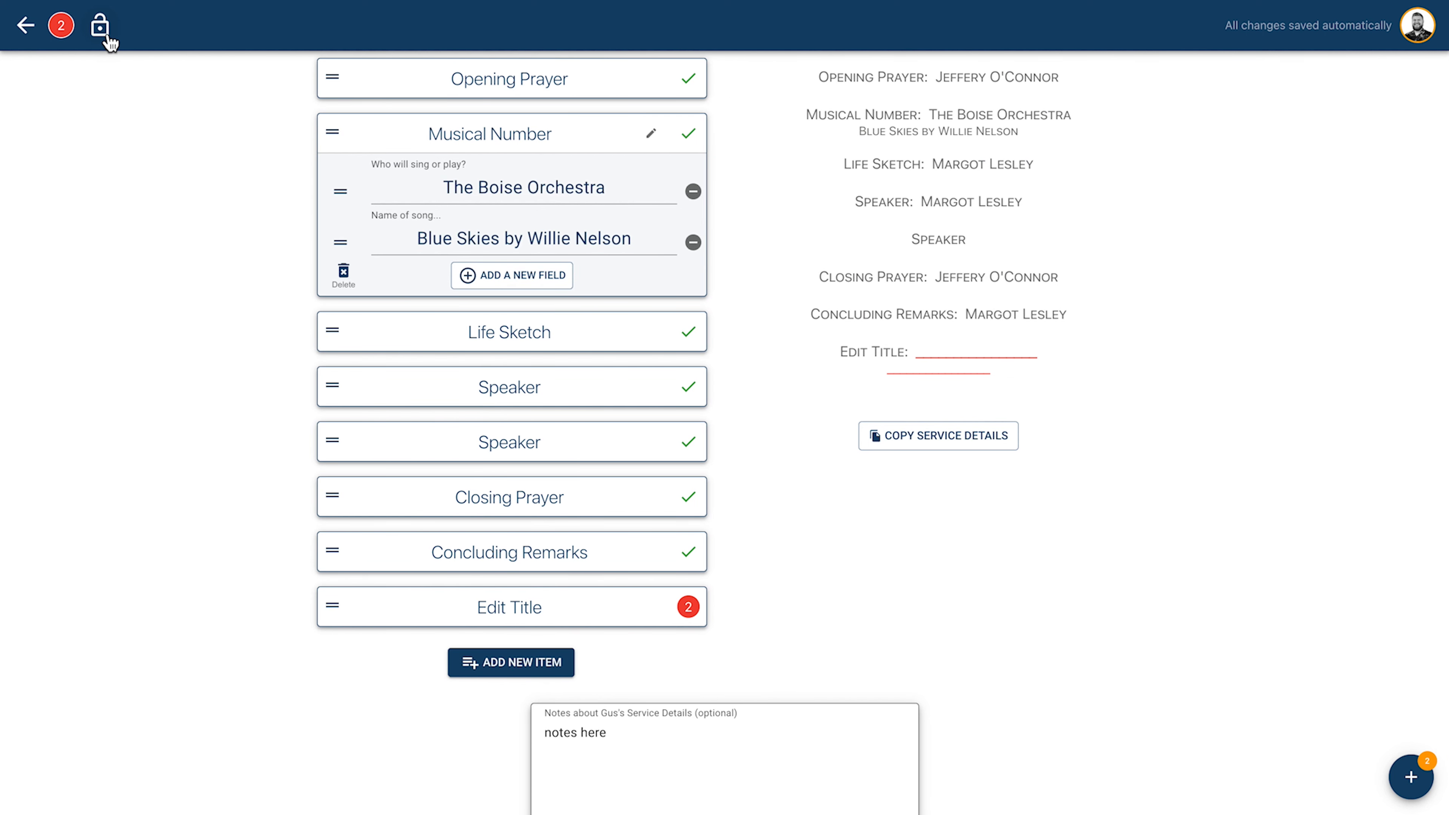
{"action": "left_click", "coordinate": [100, 25]}
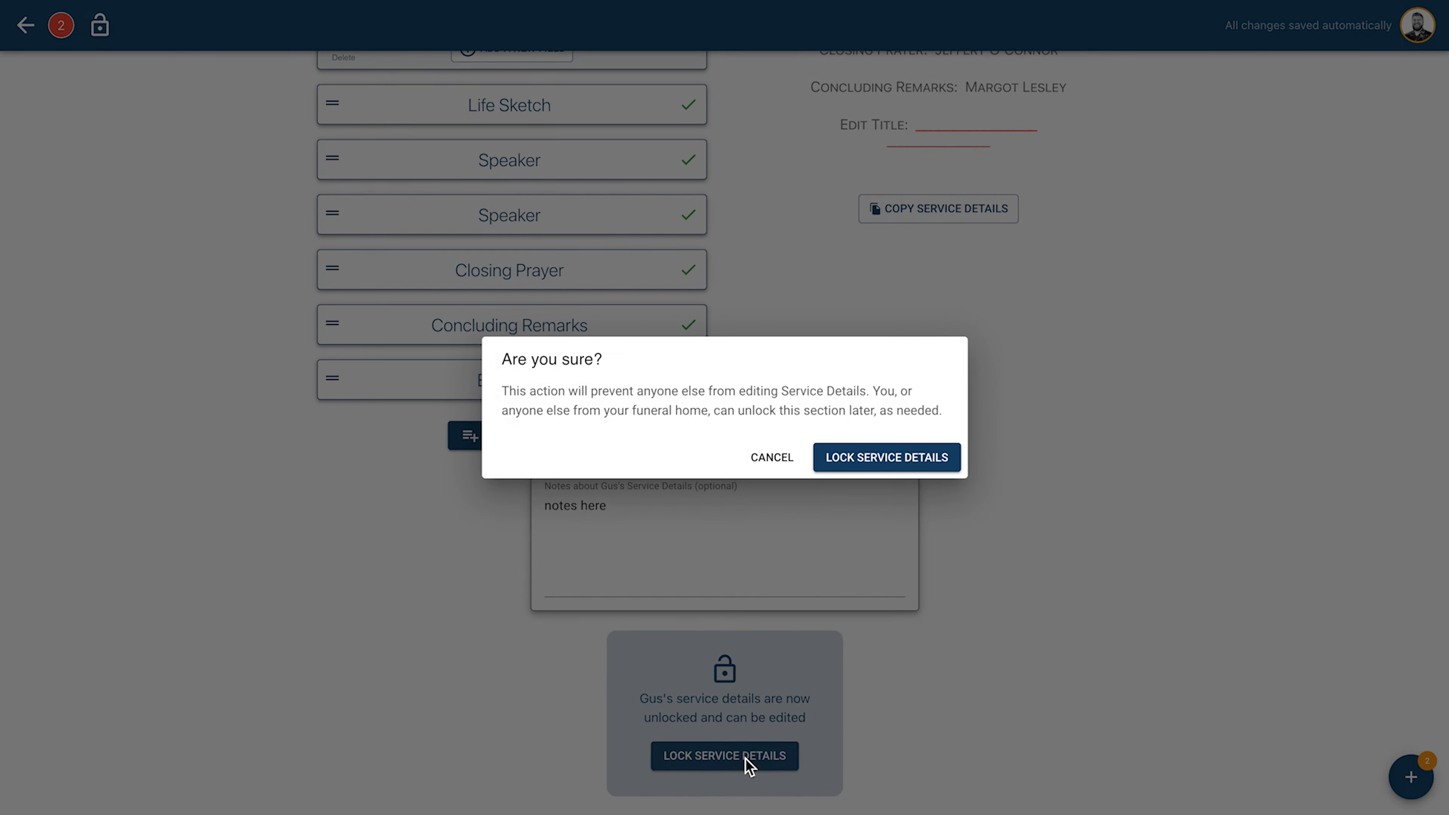
{"action": "left_click", "coordinate": [771, 456]}
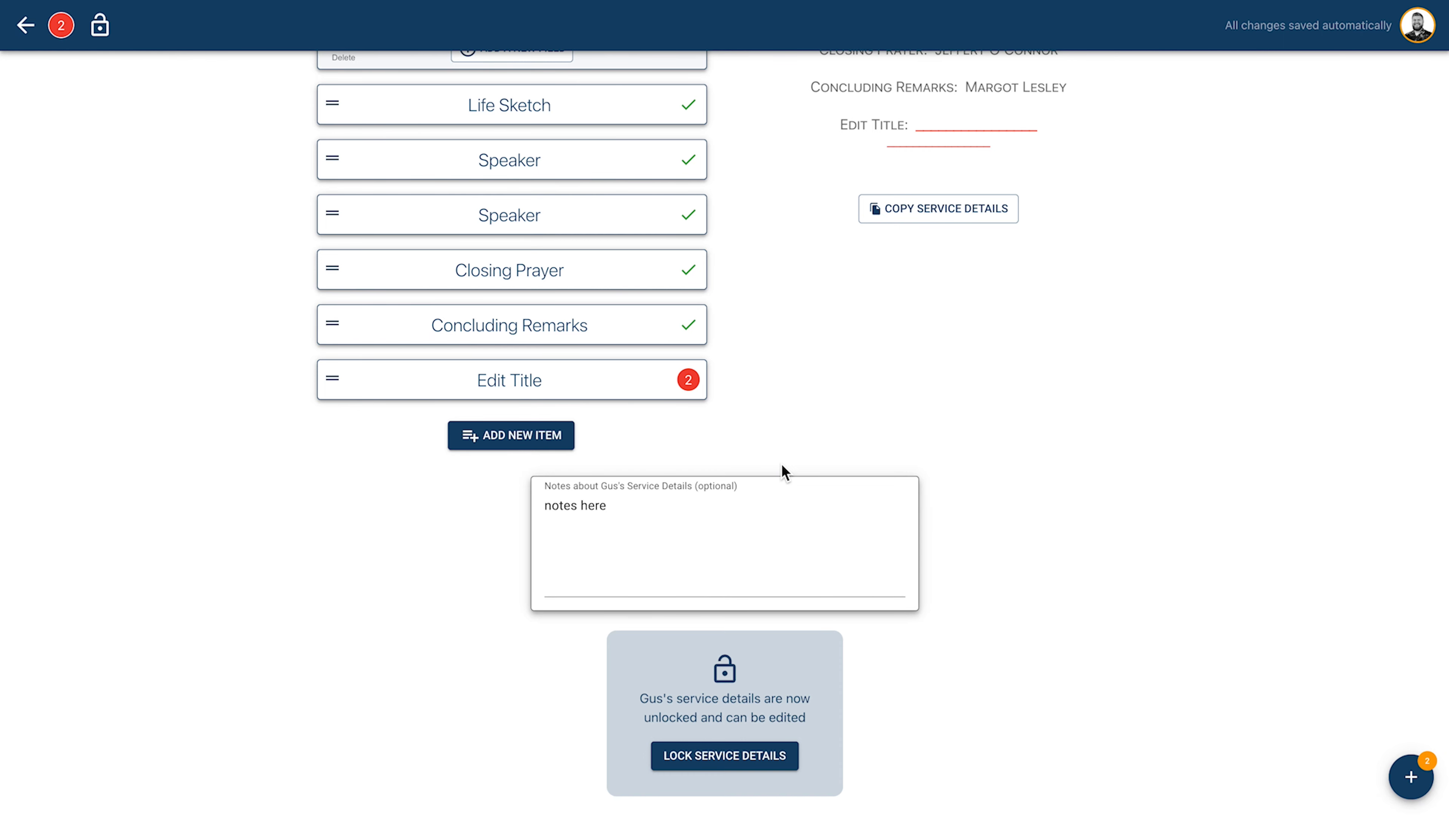
{"action": "scroll", "scroll_direction": "up", "scroll_amount": 3}
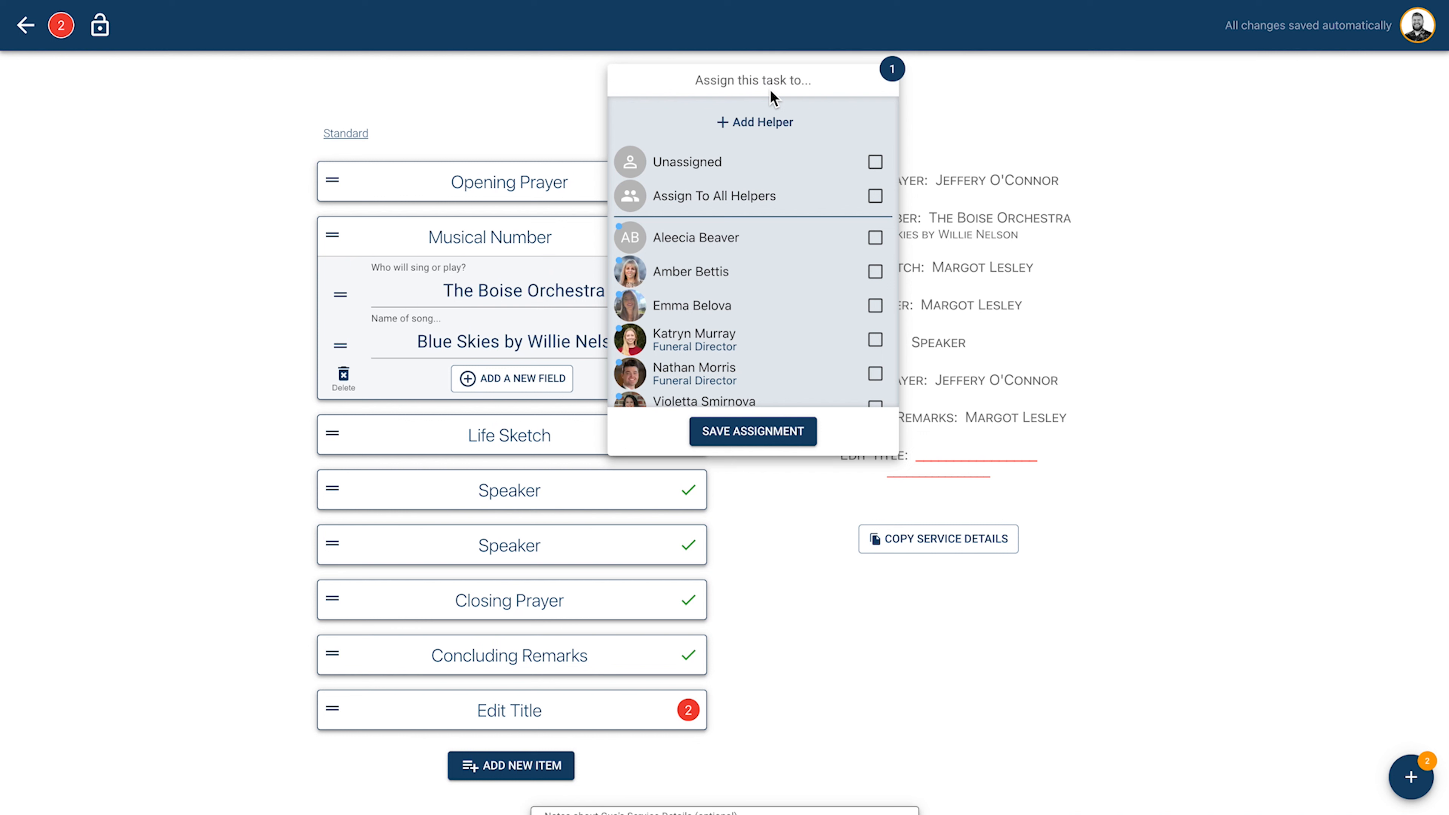
{"action": "left_click", "coordinate": [752, 431]}
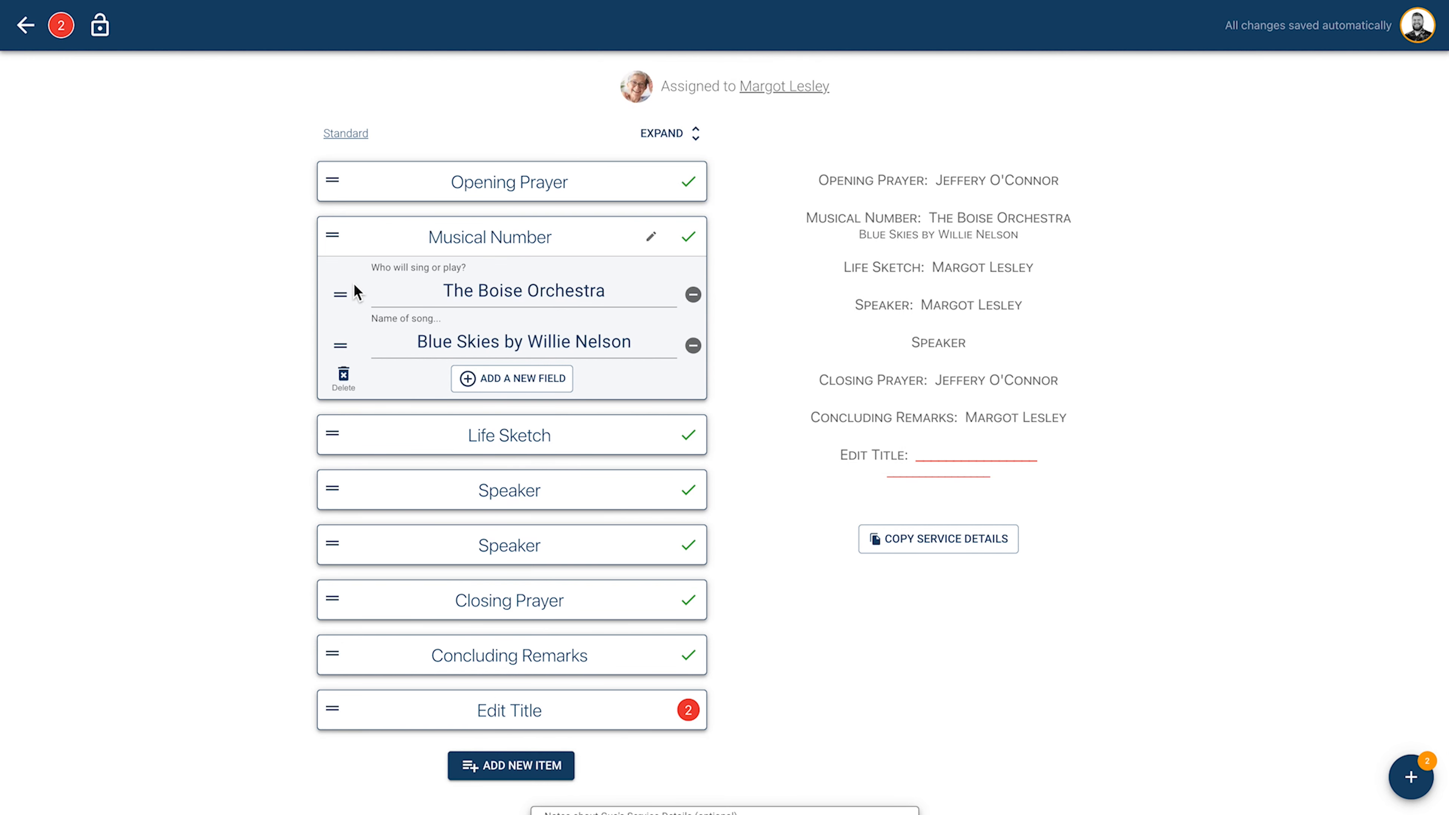
- Start changing the template, confirm, then close the chooser leaving the program intact
{"action": "left_click", "coordinate": [345, 133]}
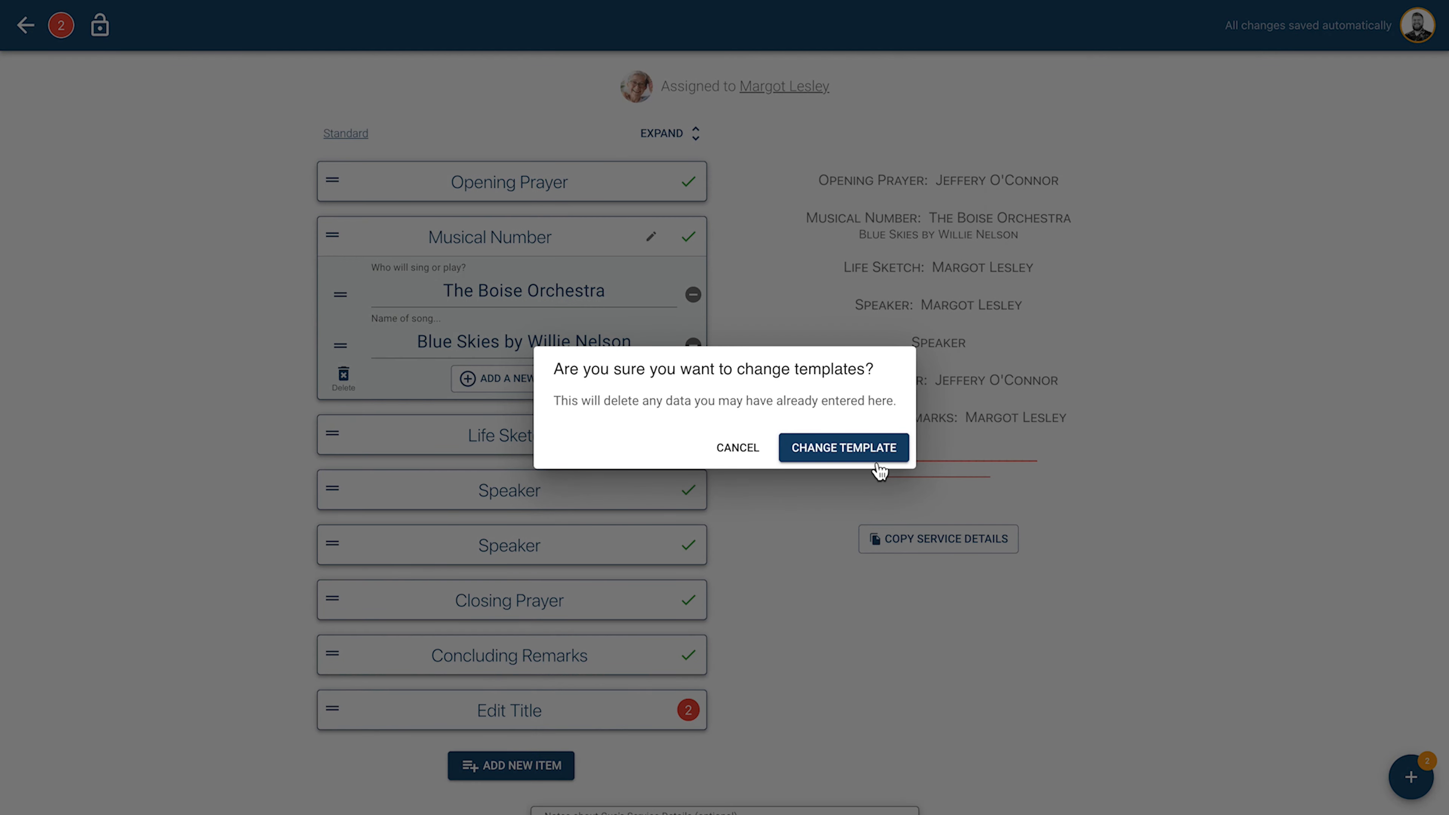
{"action": "left_click", "coordinate": [843, 448]}
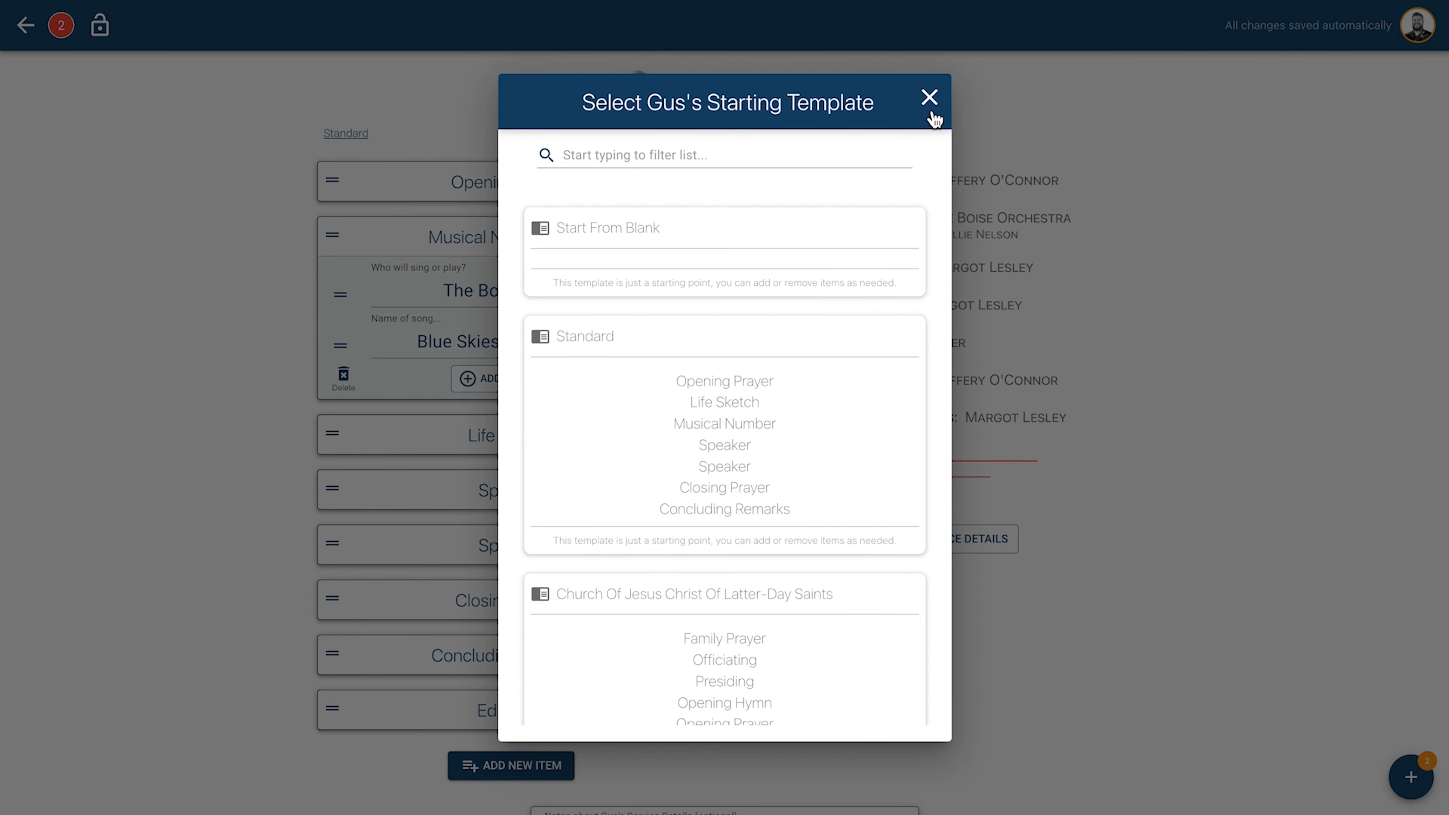
{"action": "left_click", "coordinate": [929, 98]}
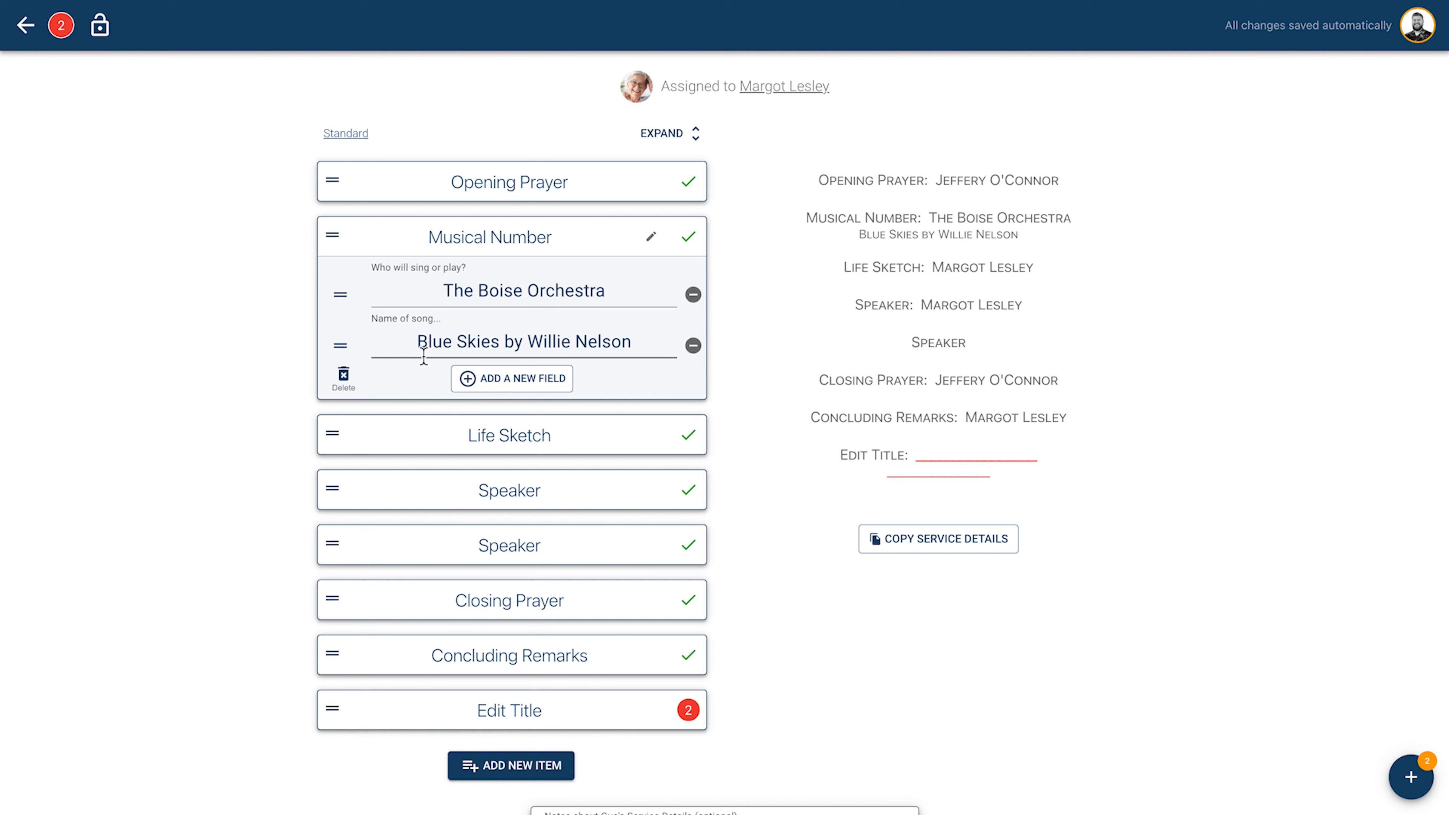
{"action": "mouse_move", "coordinate": [340, 441]}
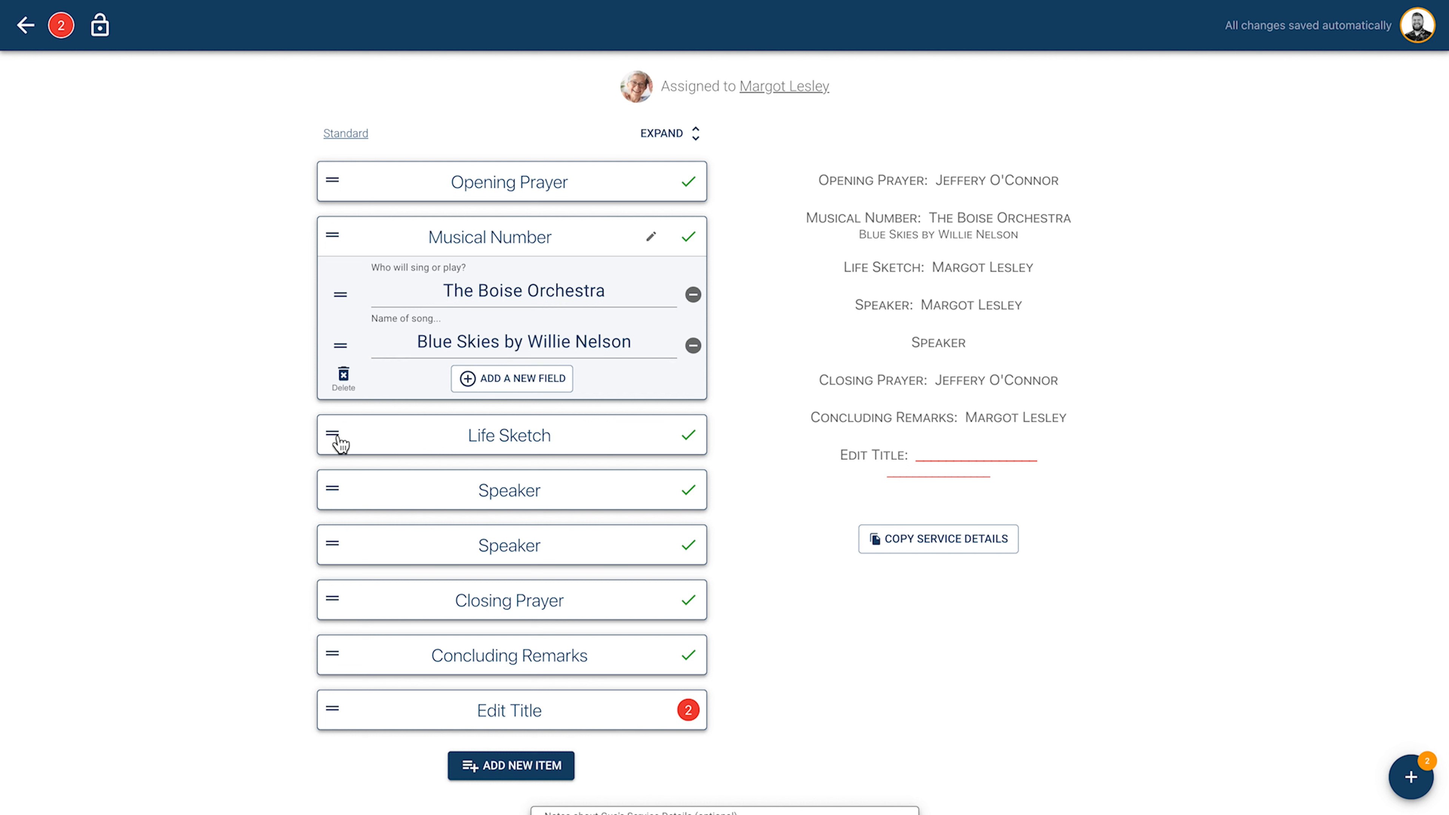
{"action": "mouse_move", "coordinate": [332, 435]}
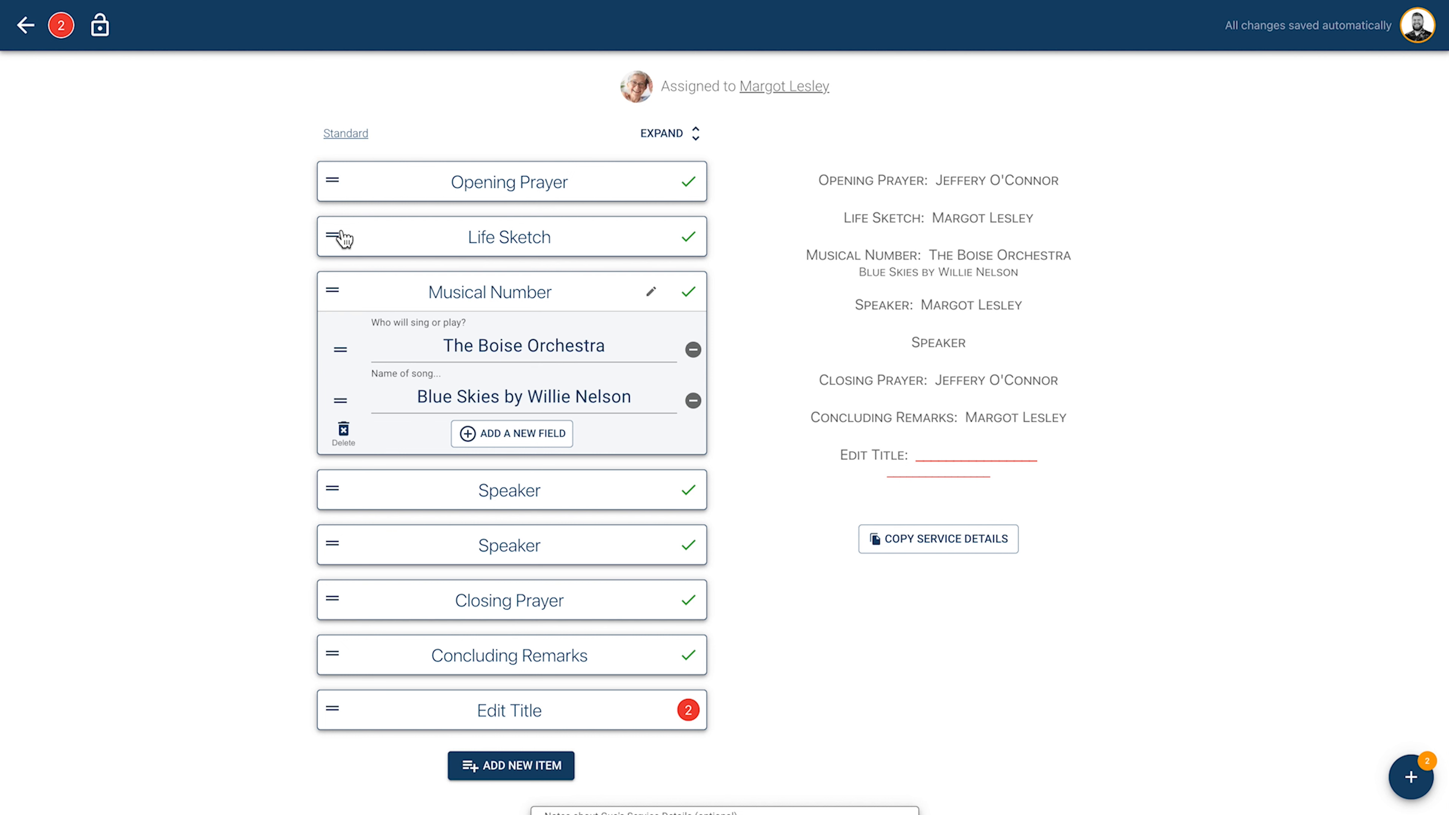
{"action": "mouse_move", "coordinate": [700, 428]}
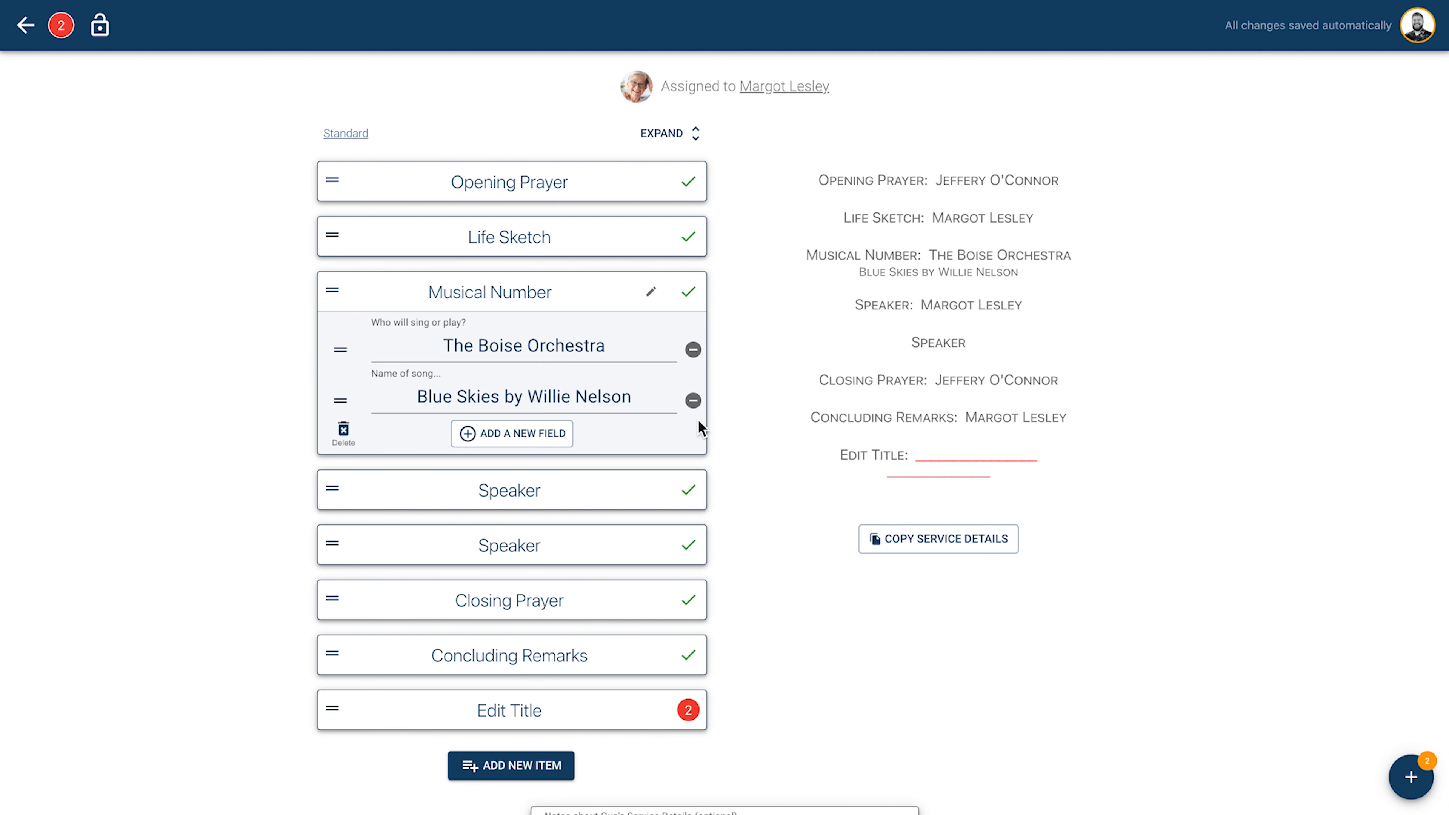
- Copy Gus's service details to the clipboard and select the existing notes text
{"action": "left_click", "coordinate": [938, 539]}
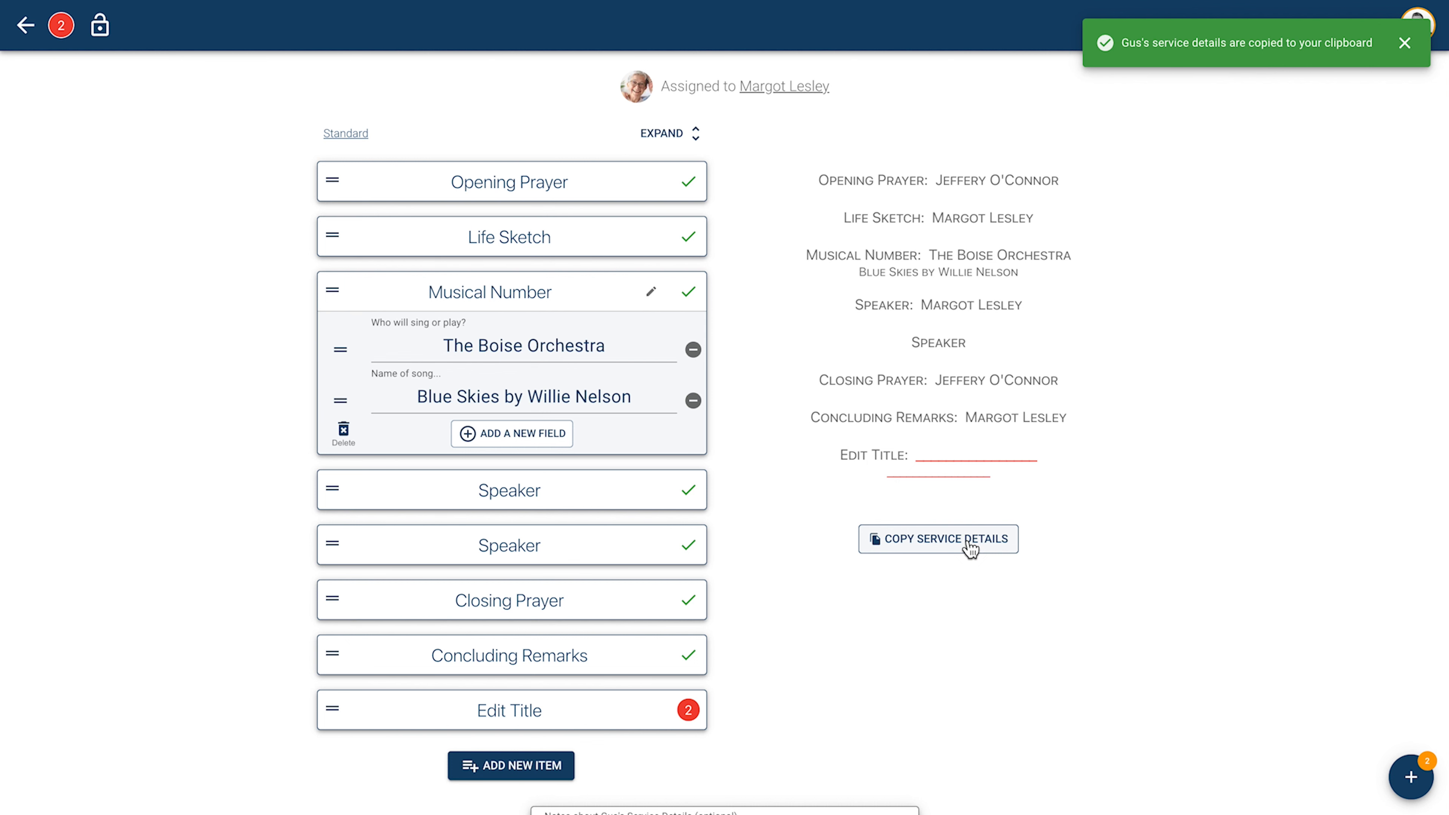
{"action": "scroll", "scroll_direction": "down", "scroll_amount": 3}
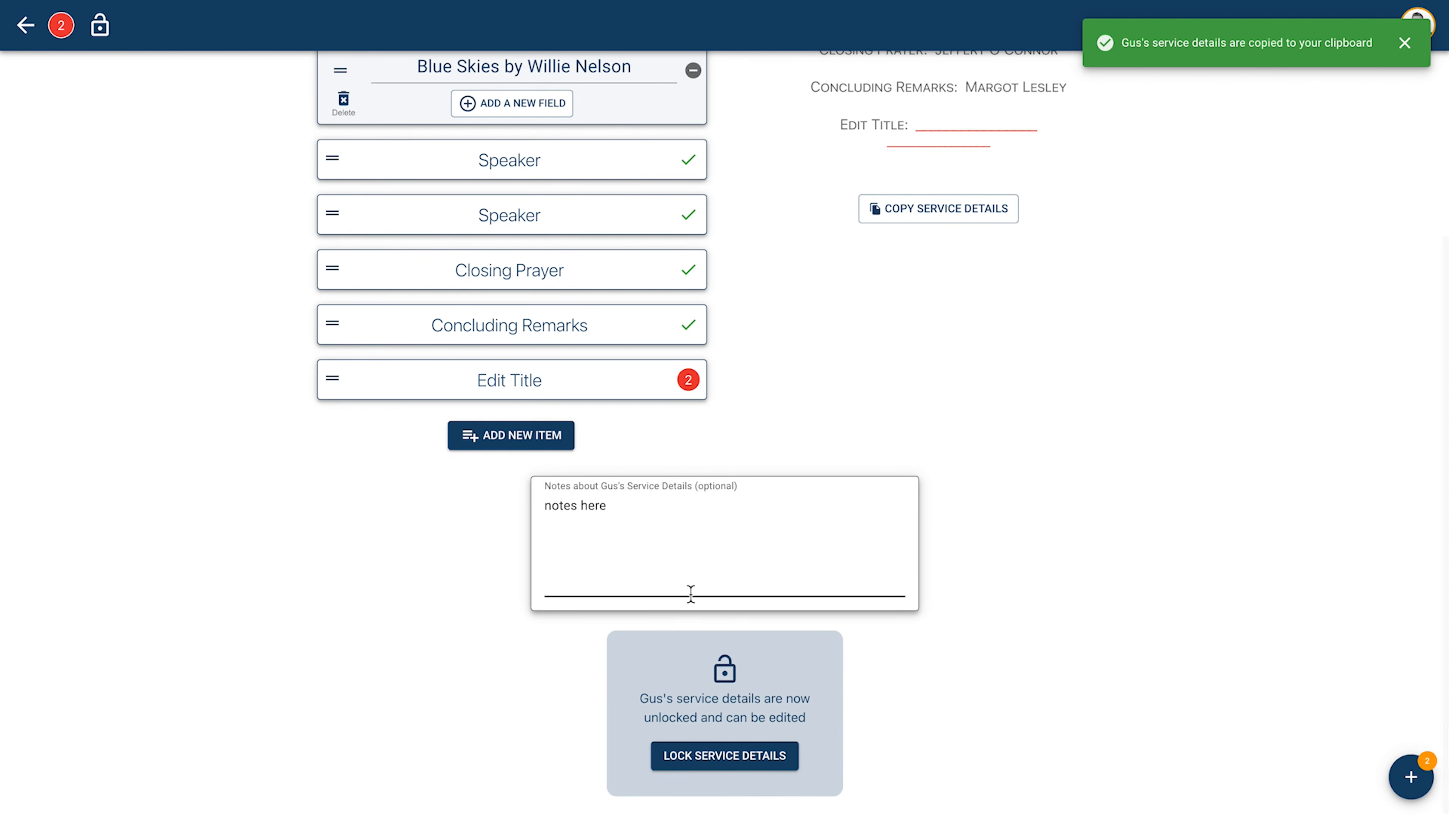
{"action": "double_click", "coordinate": [573, 506]}
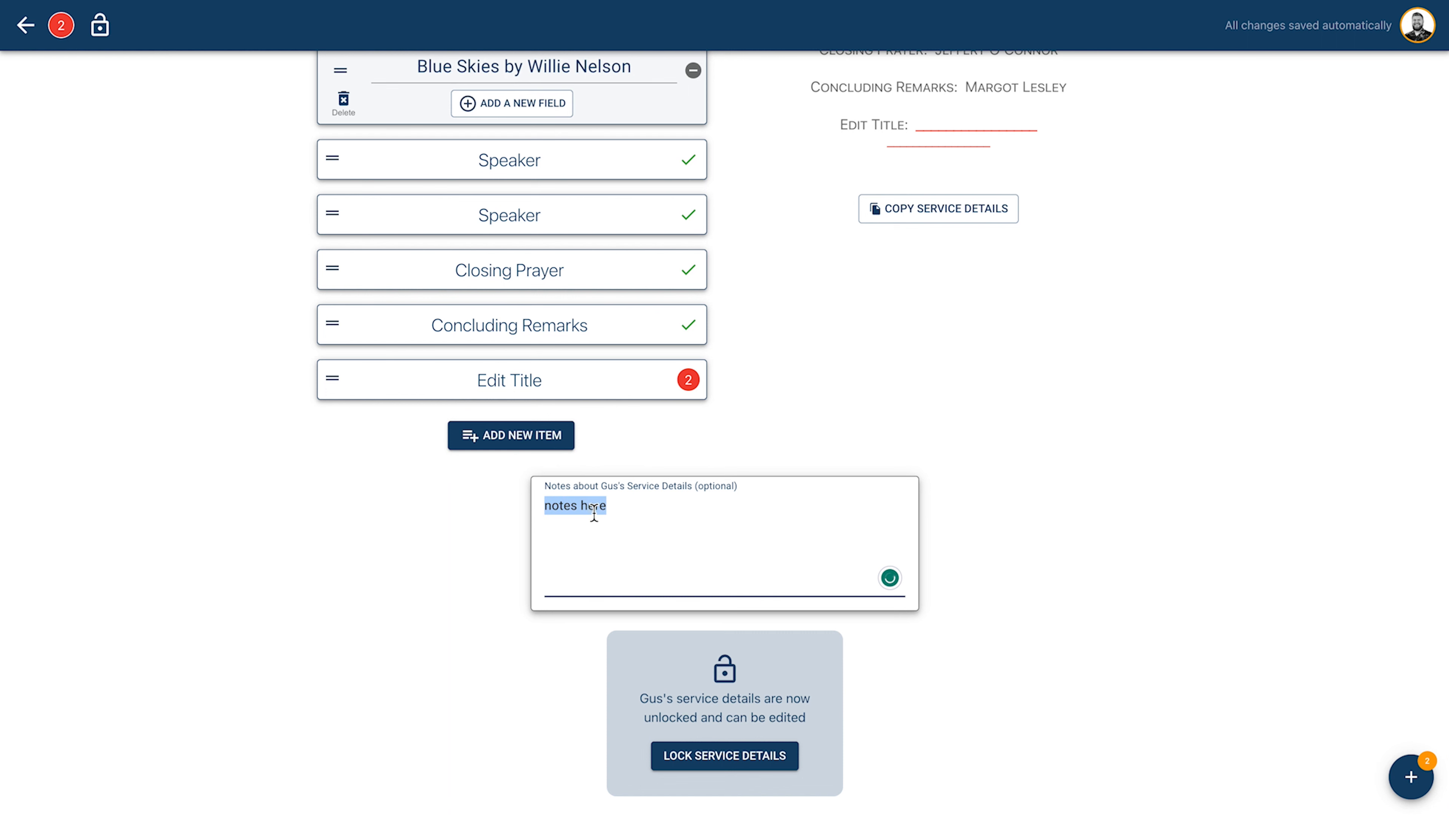
{"action": "mouse_move", "coordinate": [273, 151]}
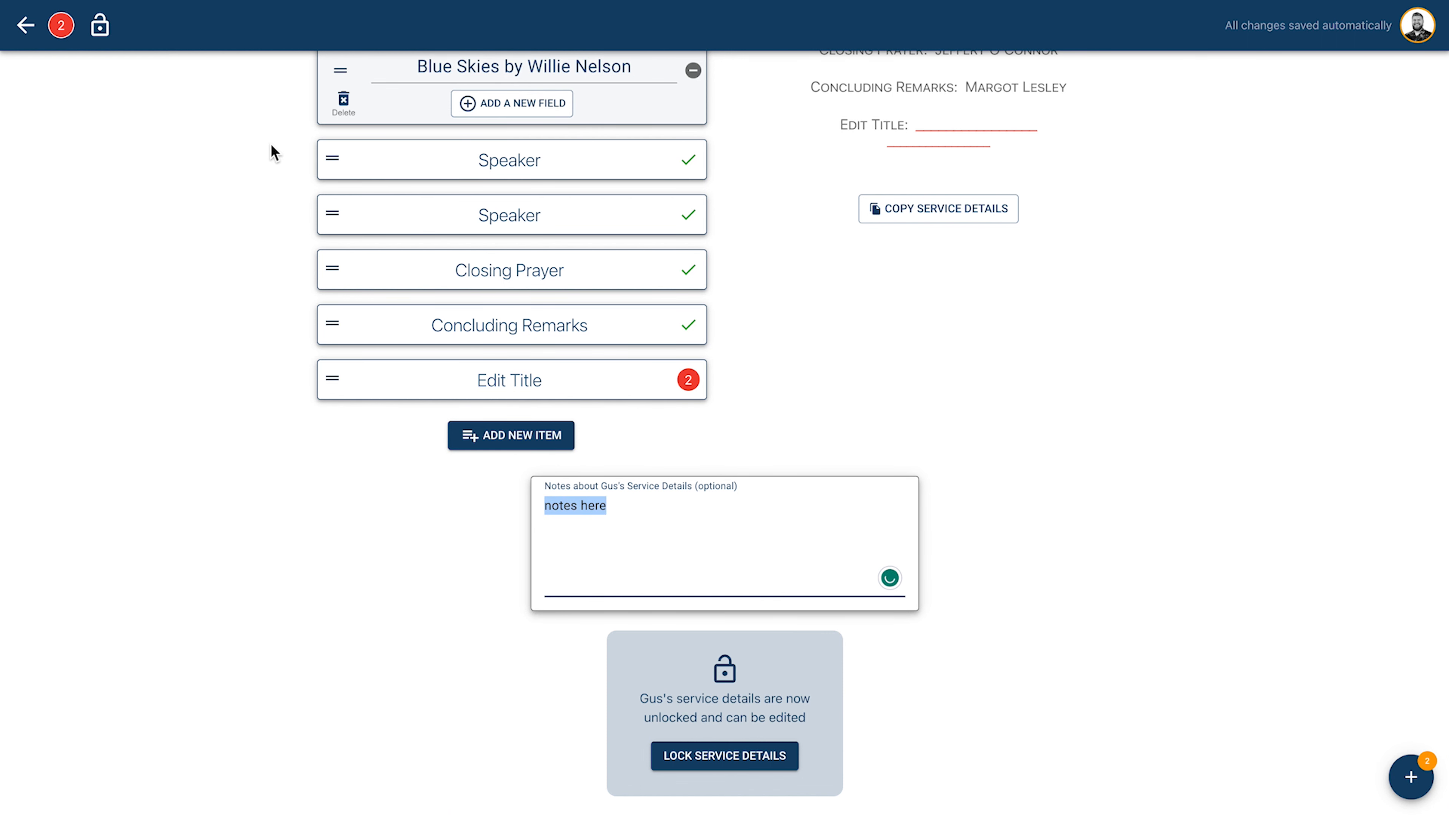
{"action": "mouse_move", "coordinate": [24, 25]}
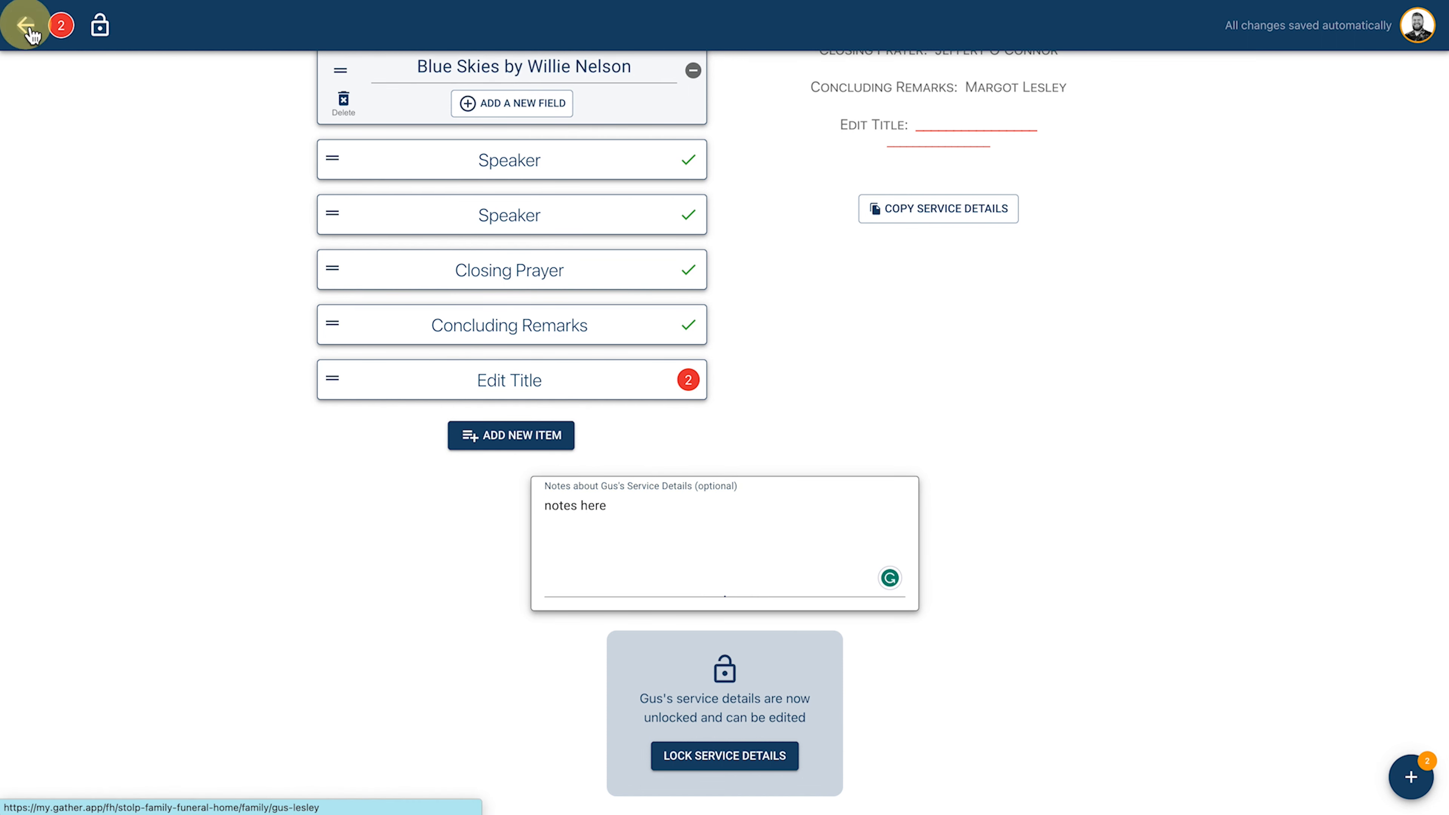
- Return to Gus's family page and open the Specify Casket Bearers task
{"action": "left_click", "coordinate": [28, 24]}
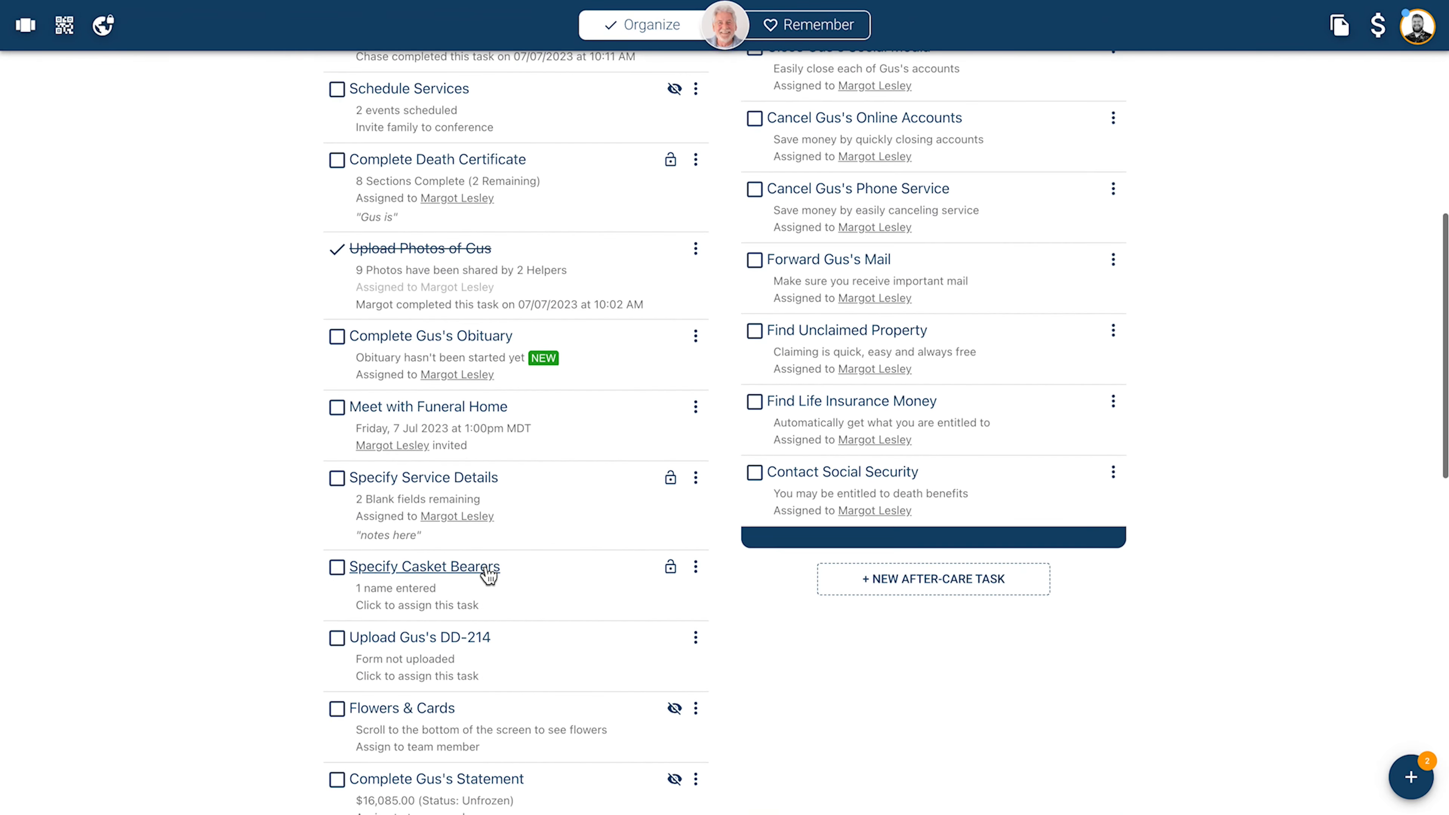
{"action": "mouse_move", "coordinate": [485, 577]}
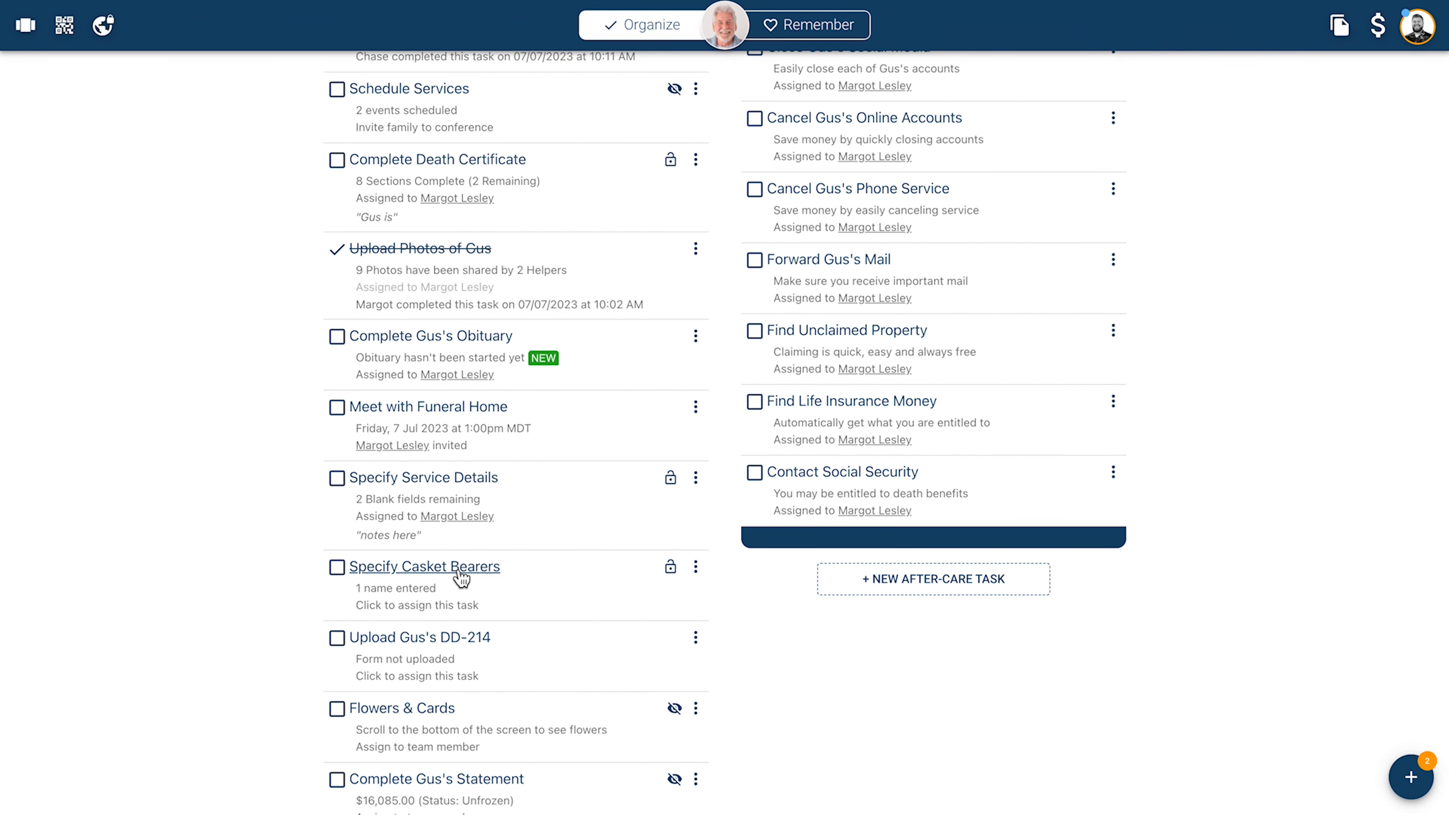
{"action": "left_click", "coordinate": [424, 567]}
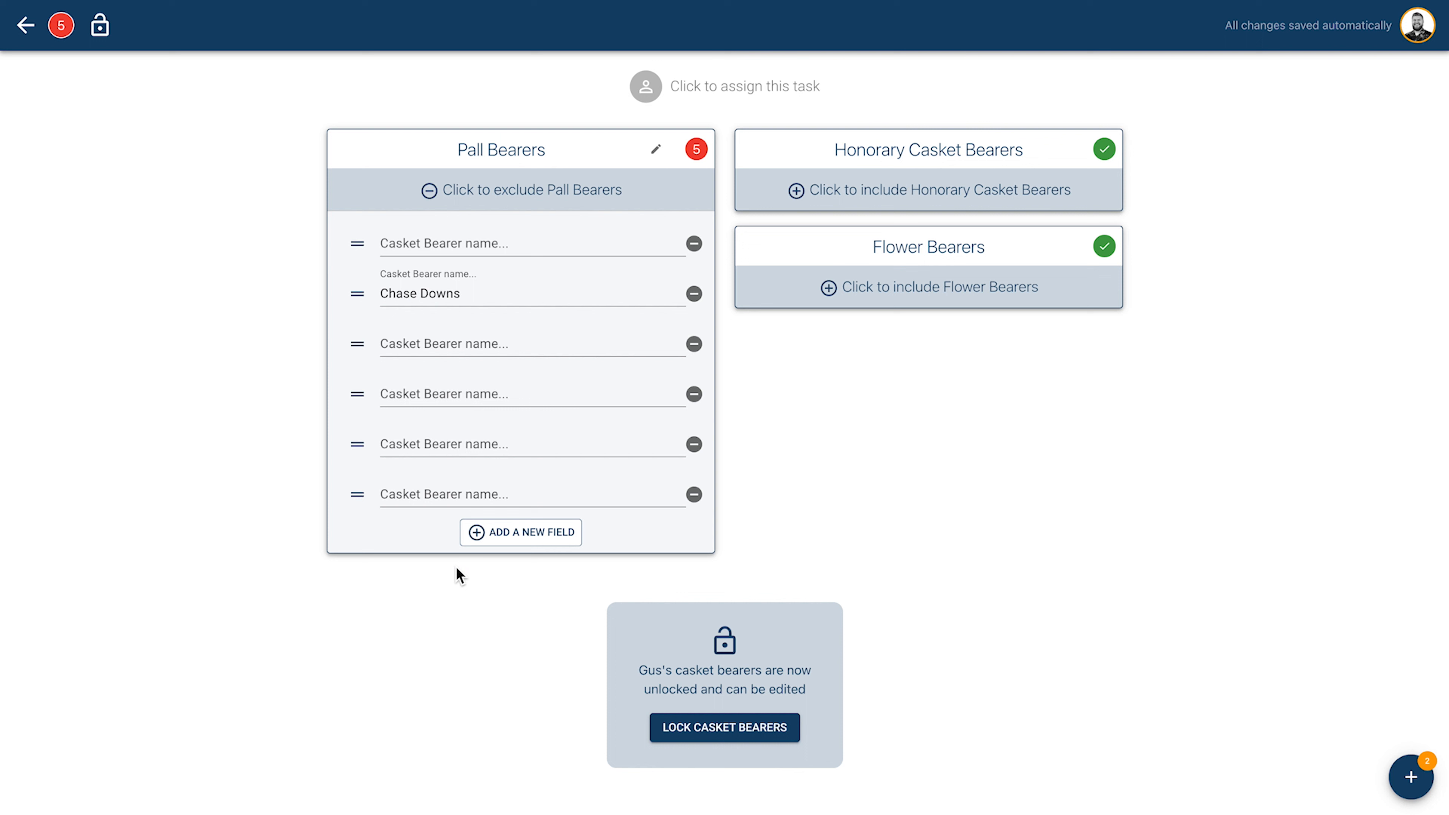
{"action": "mouse_move", "coordinate": [584, 471]}
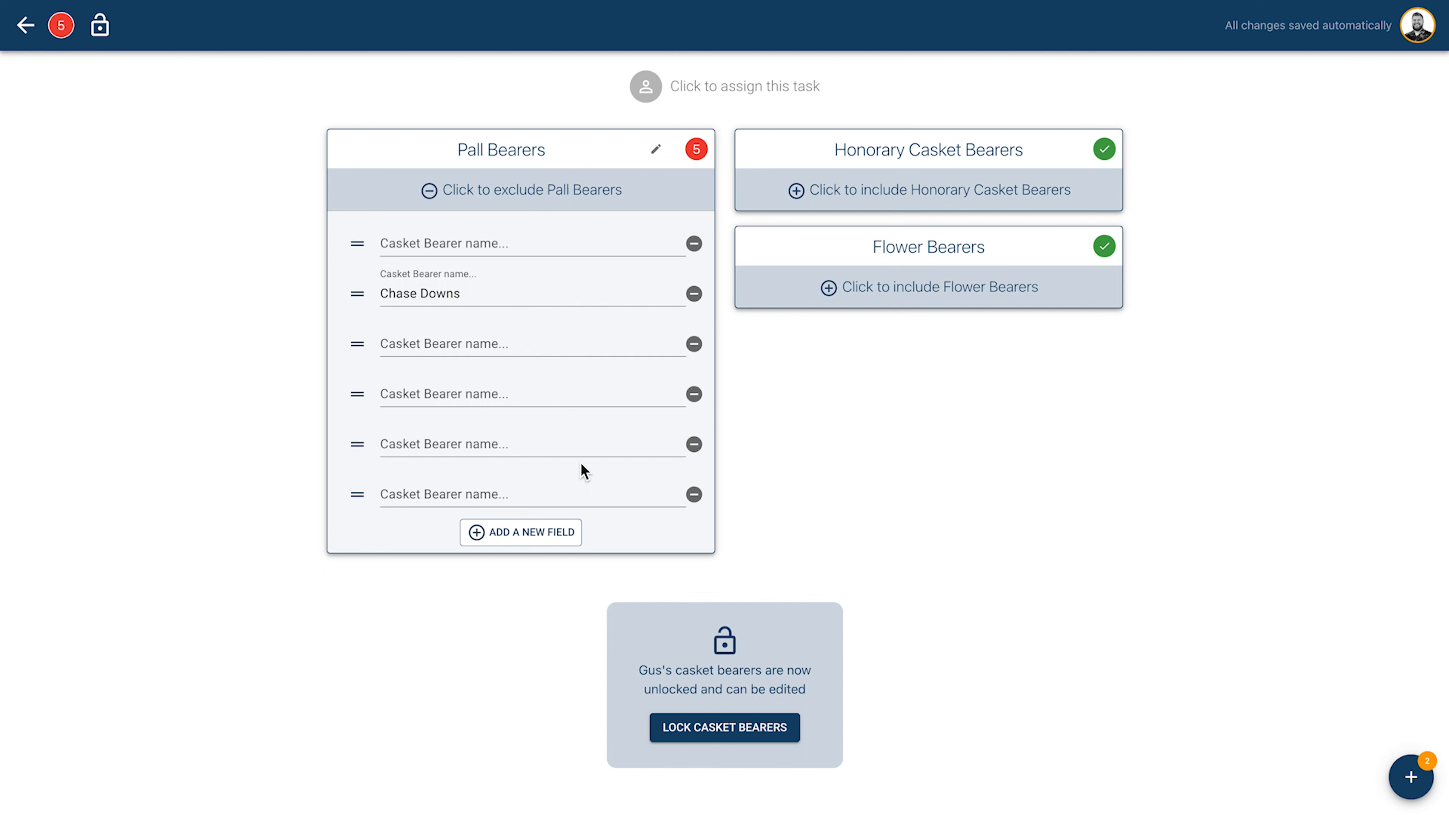
- Rename the Pall Bearers group to Casket Bearers
{"action": "left_click", "coordinate": [460, 443]}
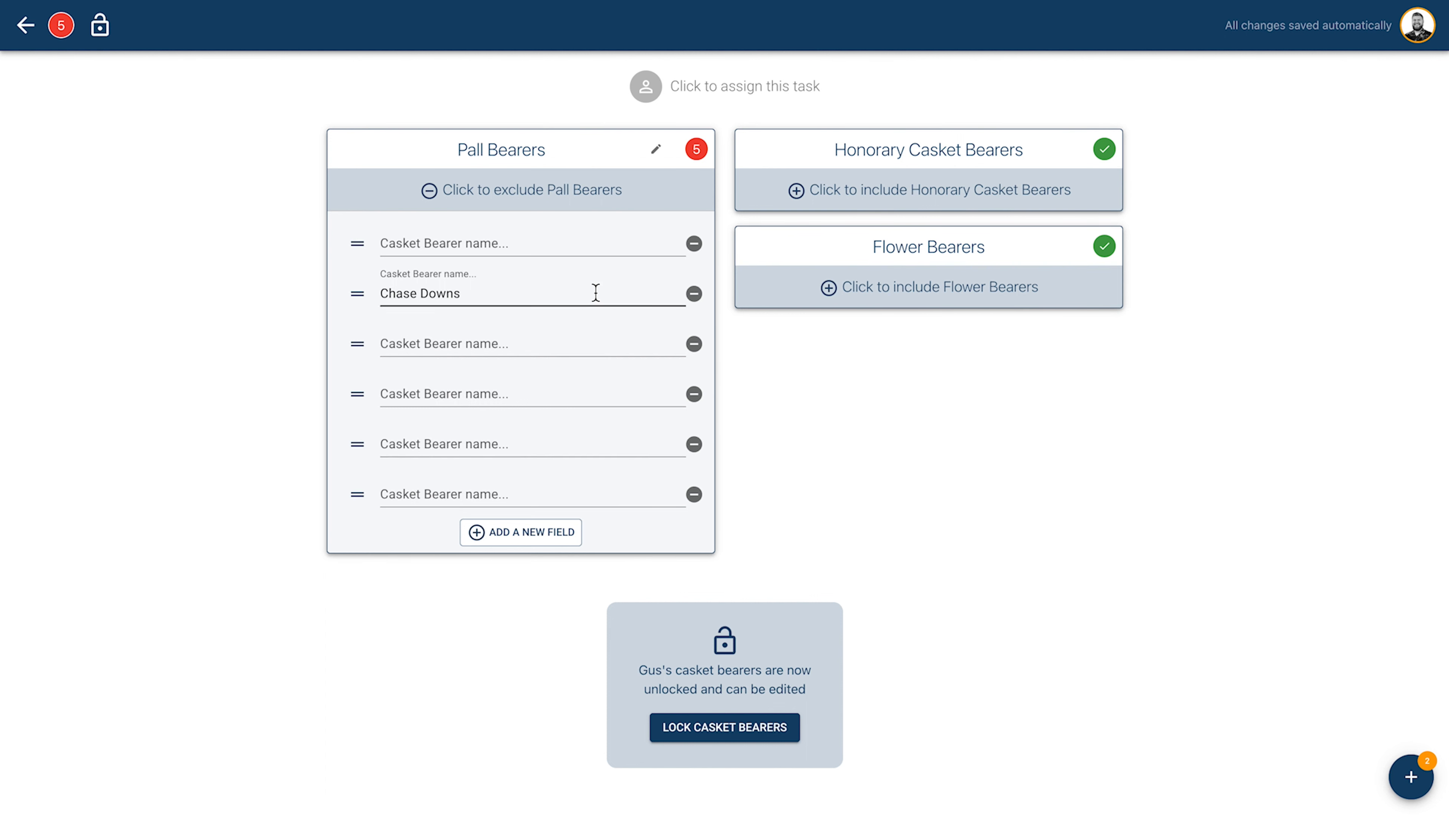
{"action": "left_click", "coordinate": [655, 149]}
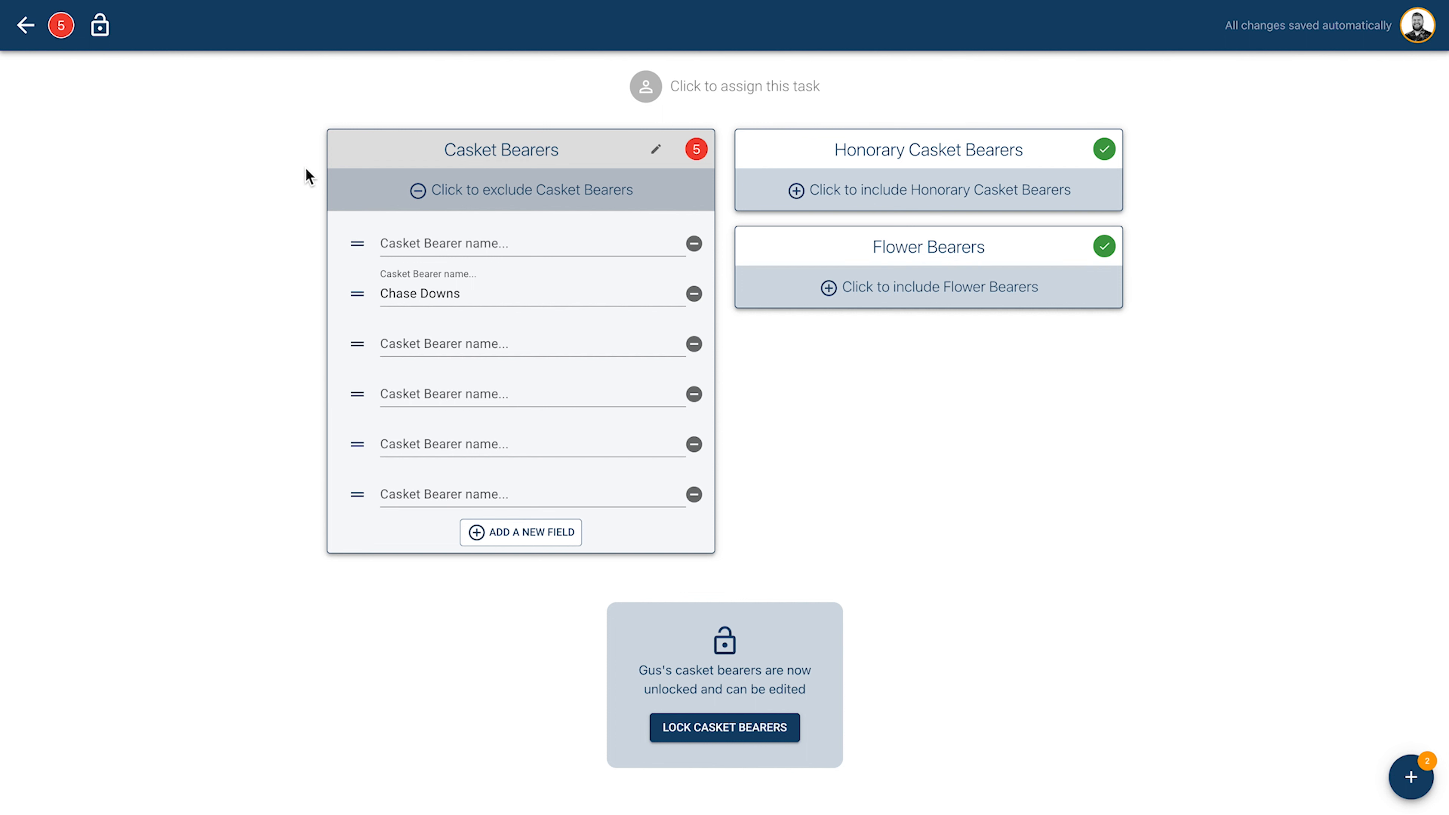
{"action": "mouse_move", "coordinate": [361, 299]}
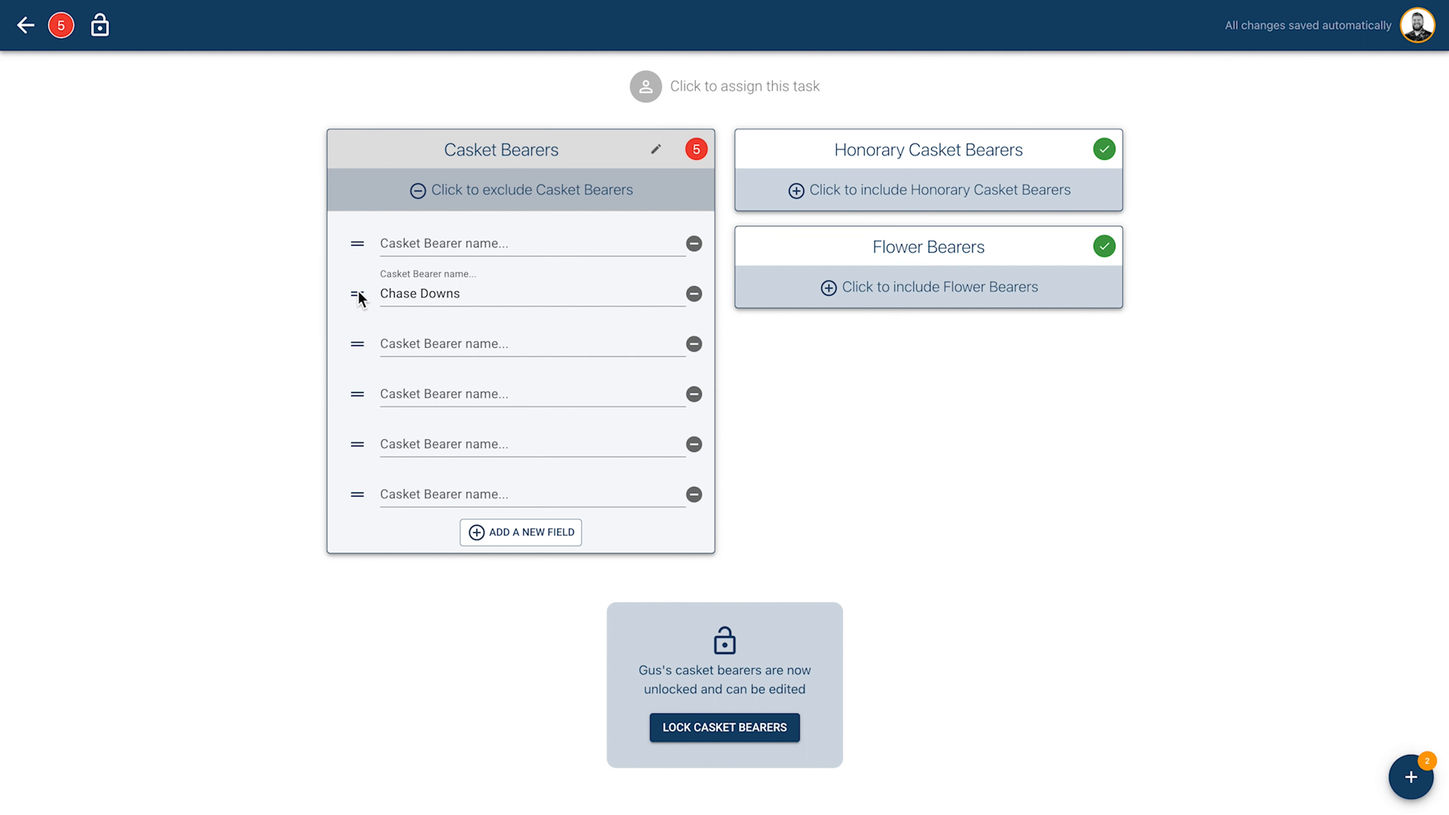
- Move Chase Downs to the top, remove a blank bearer field, then add a new one
{"action": "left_click_drag", "start_coordinate": [357, 294], "coordinate": [357, 243]}
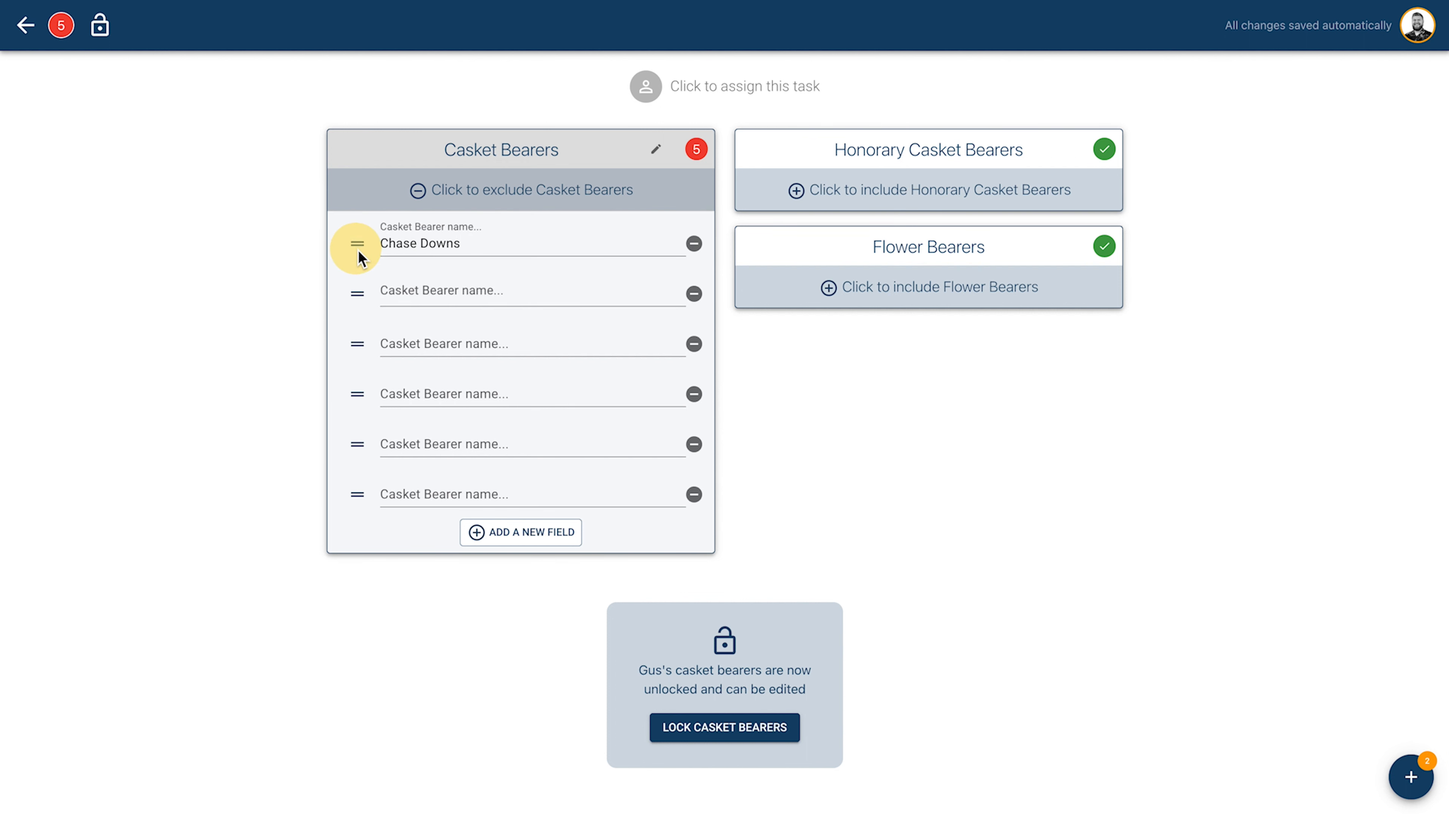
{"action": "left_click", "coordinate": [692, 493]}
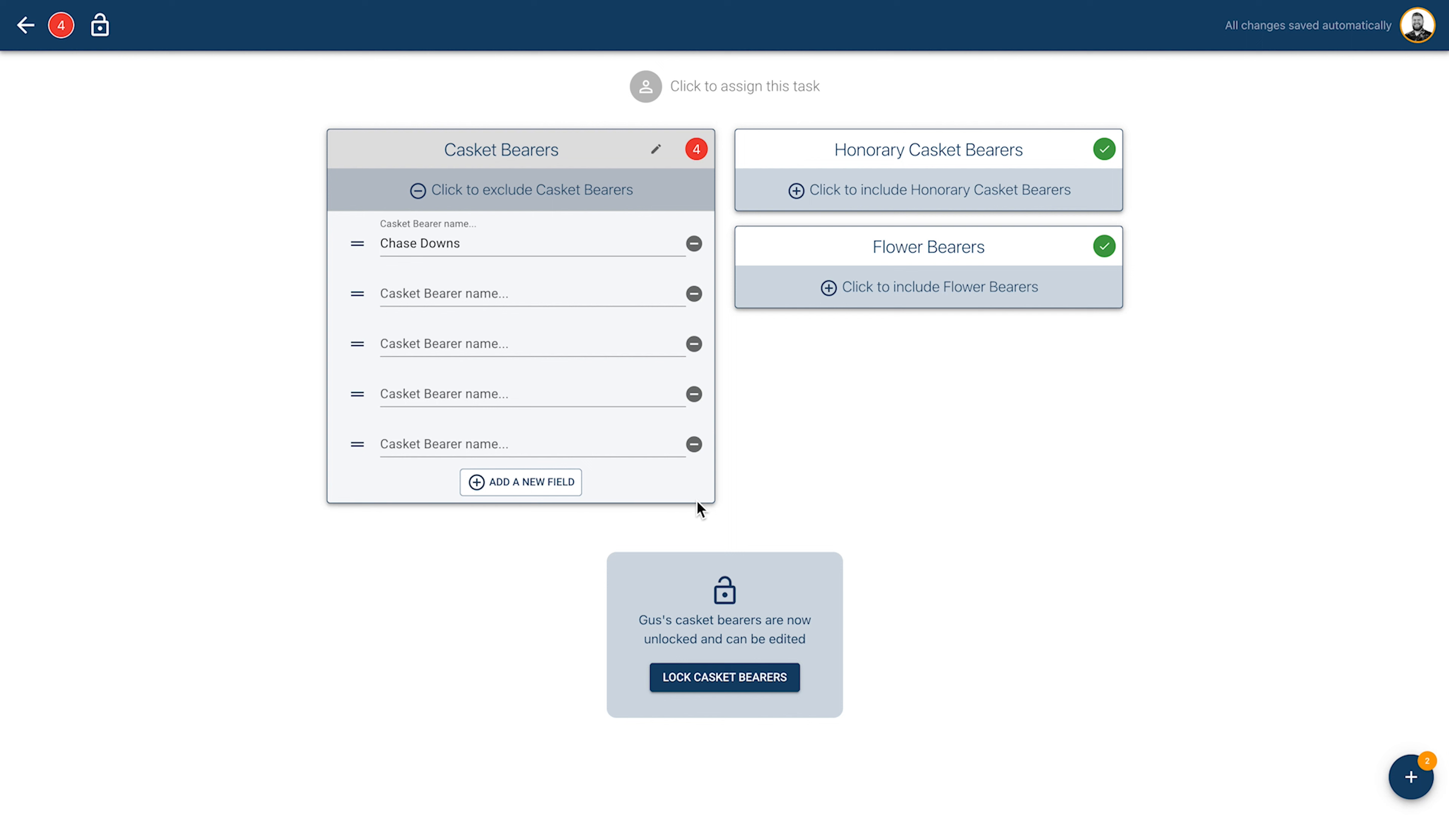
{"action": "mouse_move", "coordinate": [520, 481]}
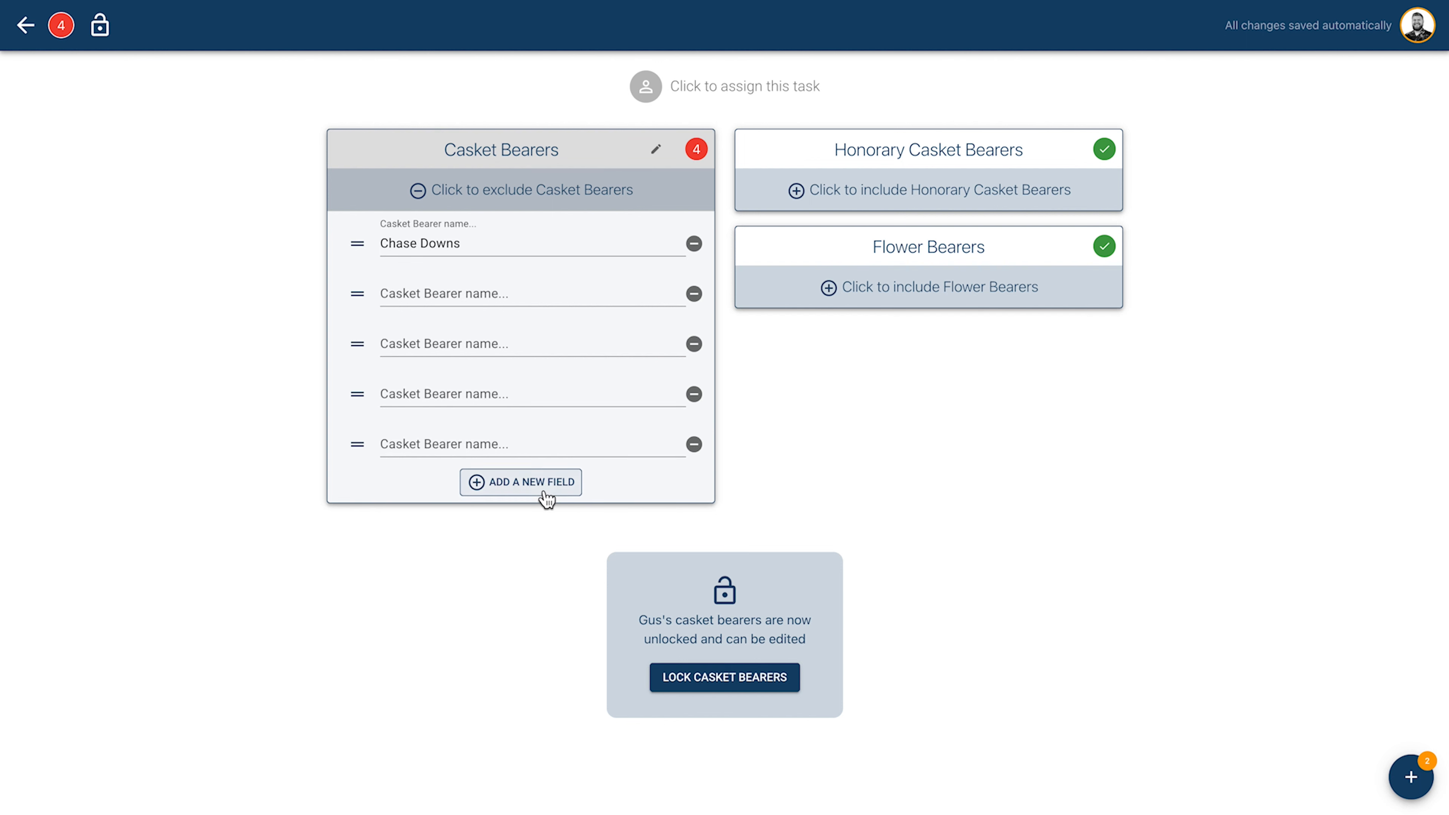
{"action": "left_click", "coordinate": [520, 482]}
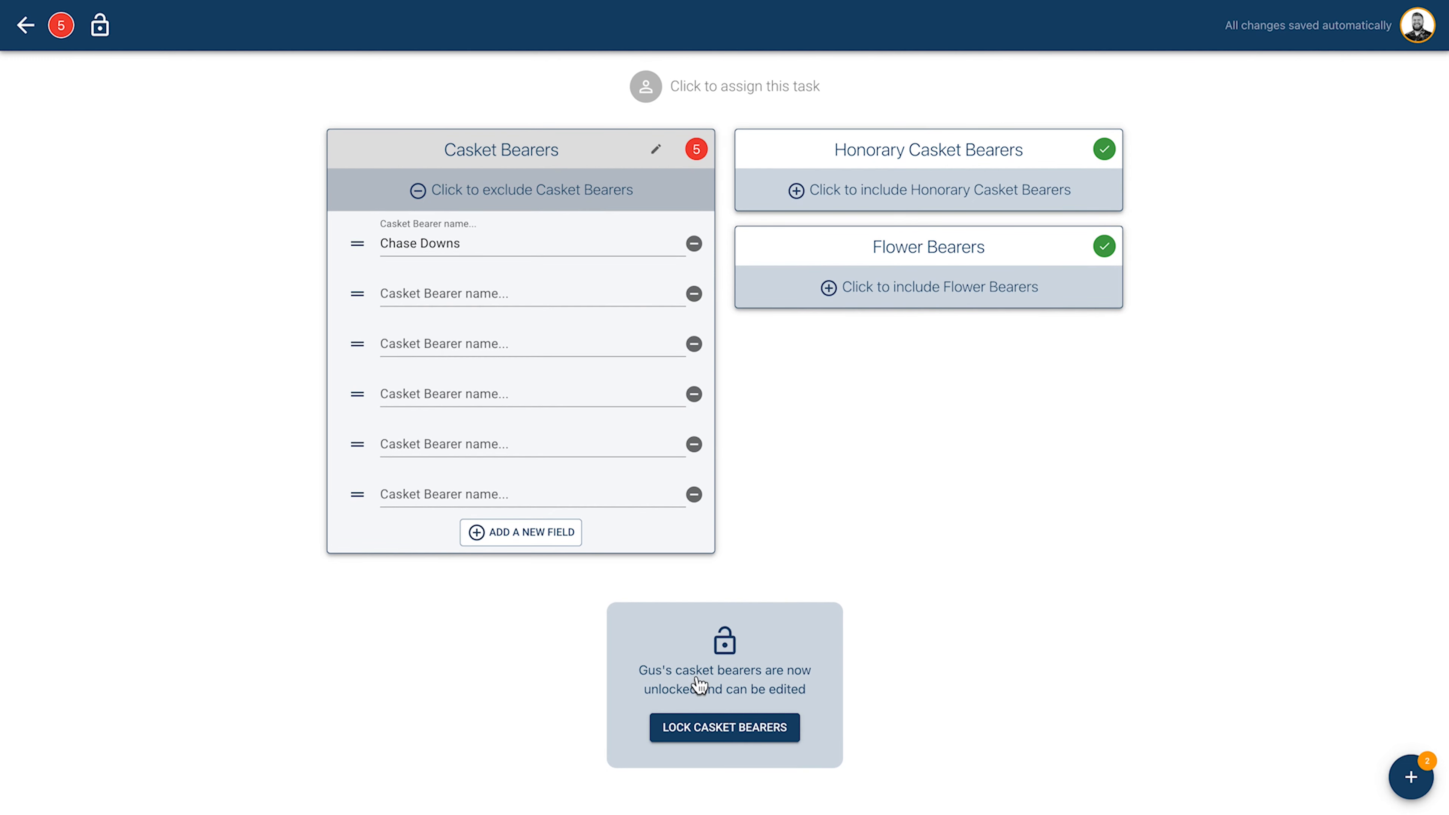
{"action": "left_click", "coordinate": [723, 728]}
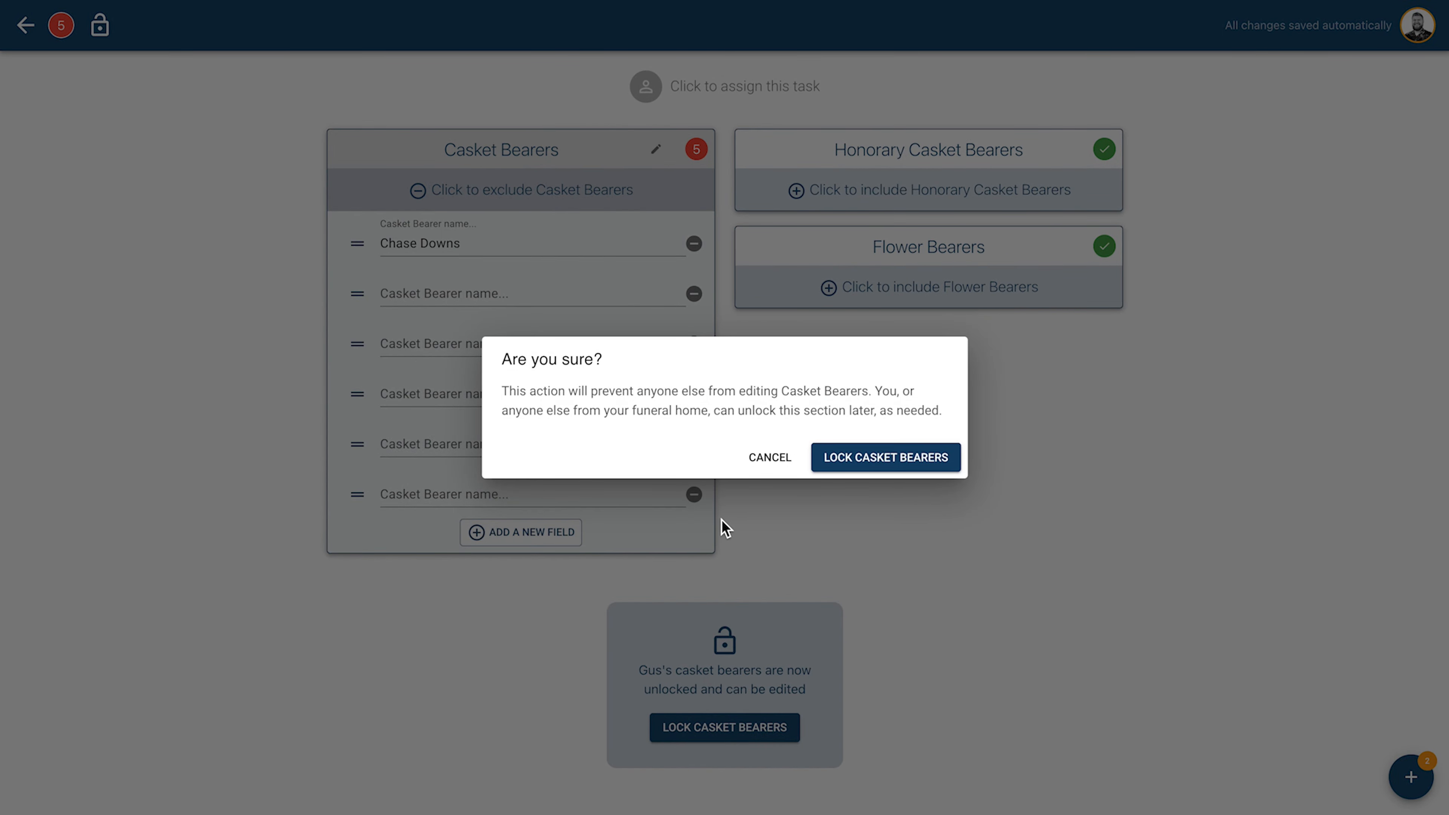
{"action": "left_click", "coordinate": [769, 456]}
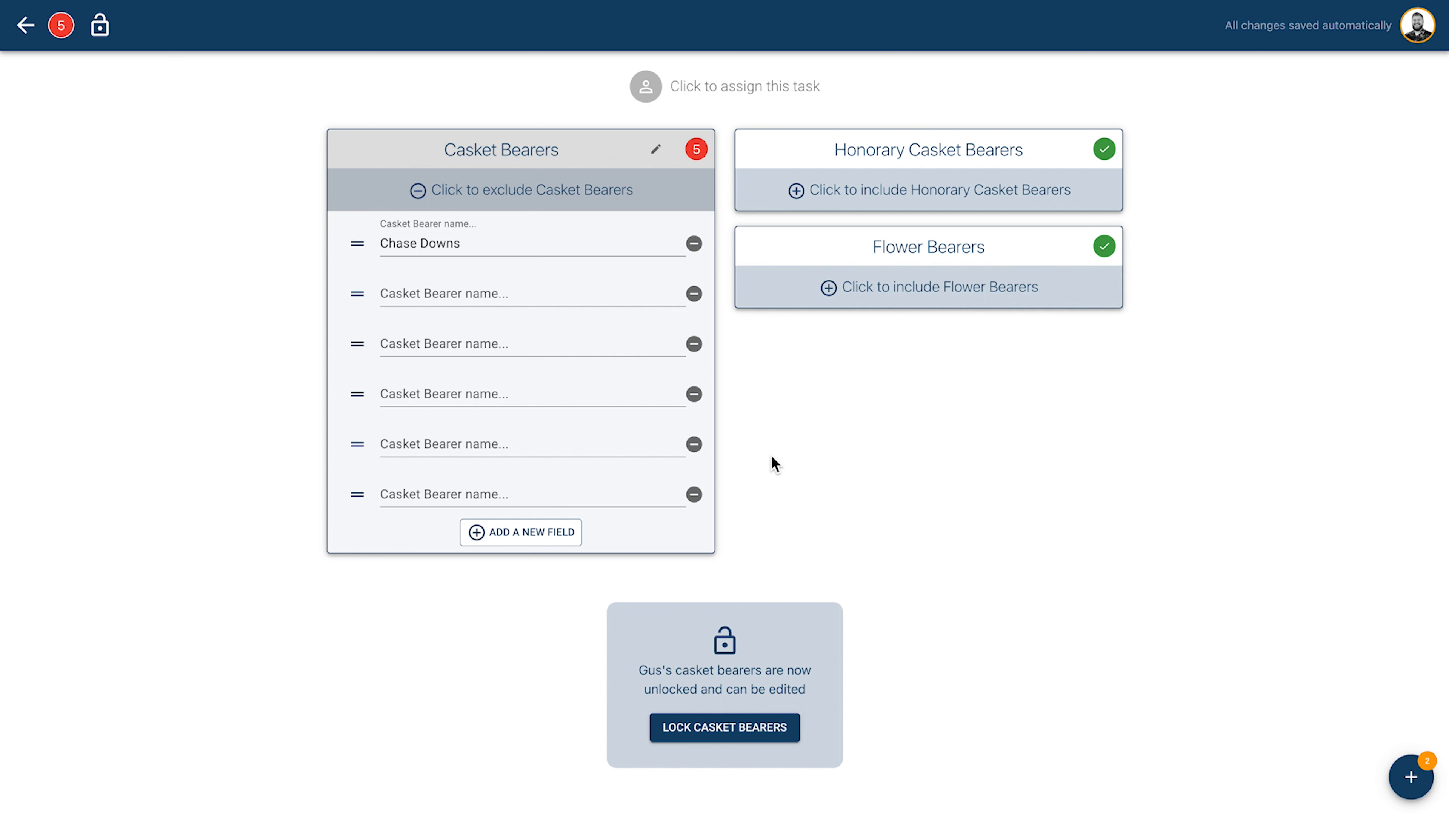
{"action": "mouse_move", "coordinate": [357, 307]}
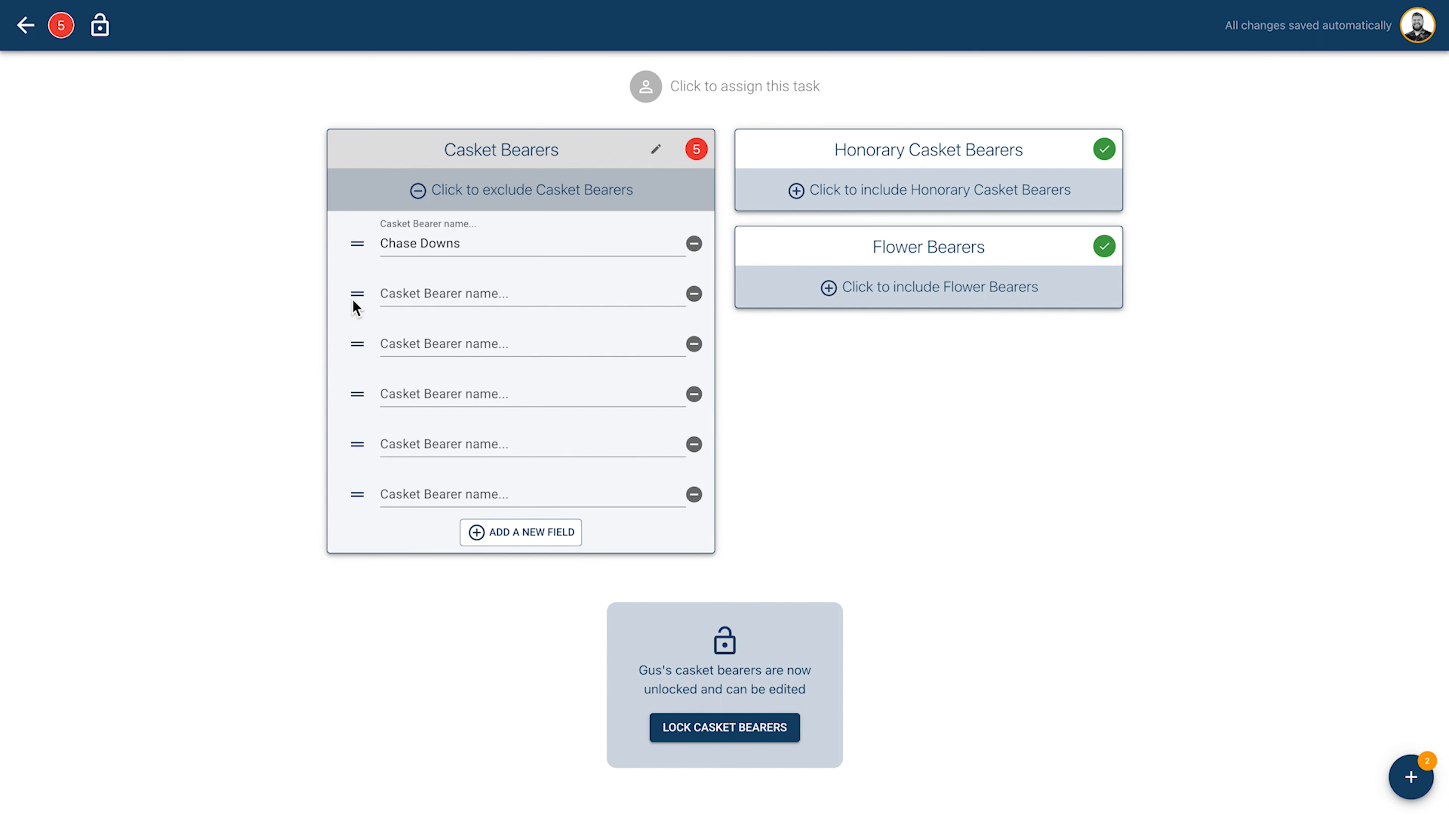
{"action": "mouse_move", "coordinate": [26, 25]}
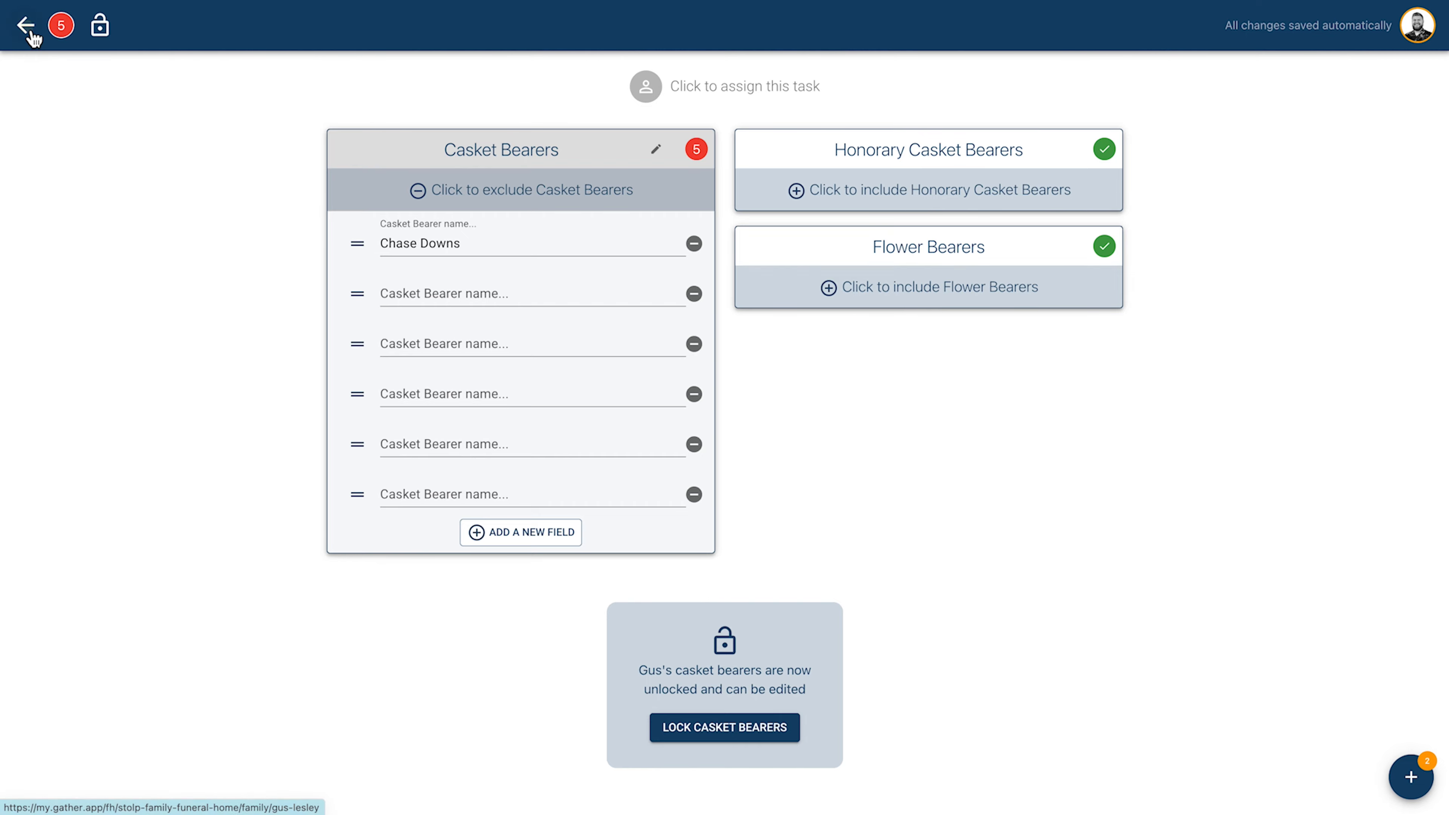
{"action": "left_click", "coordinate": [26, 26]}
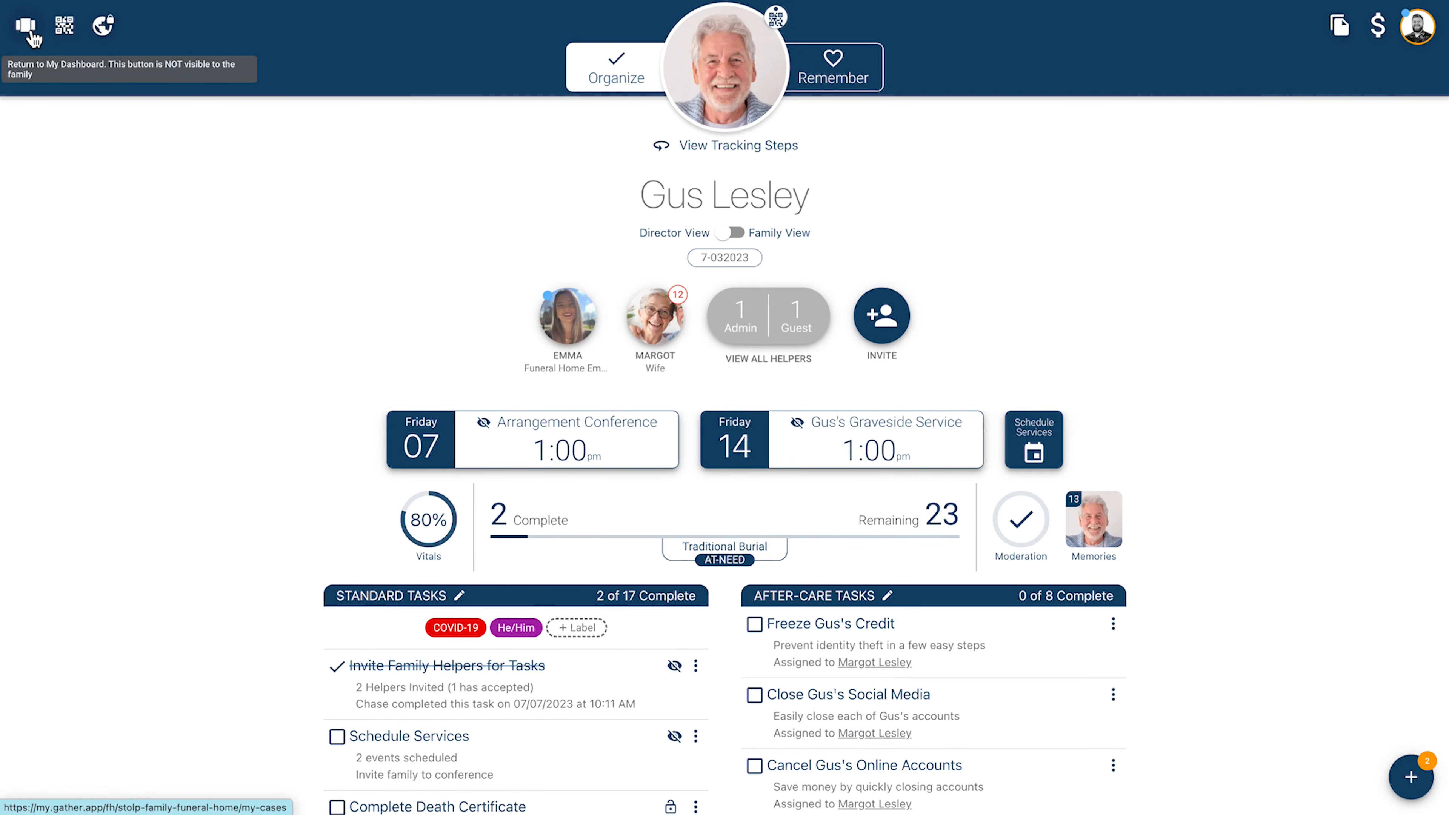